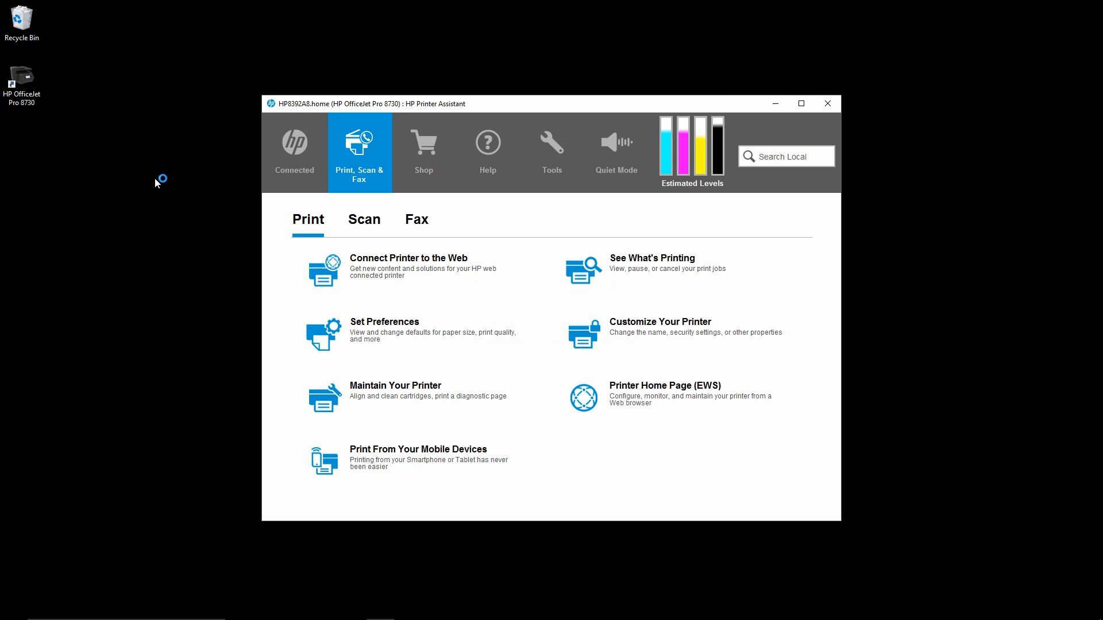
mouse_move(156, 184)
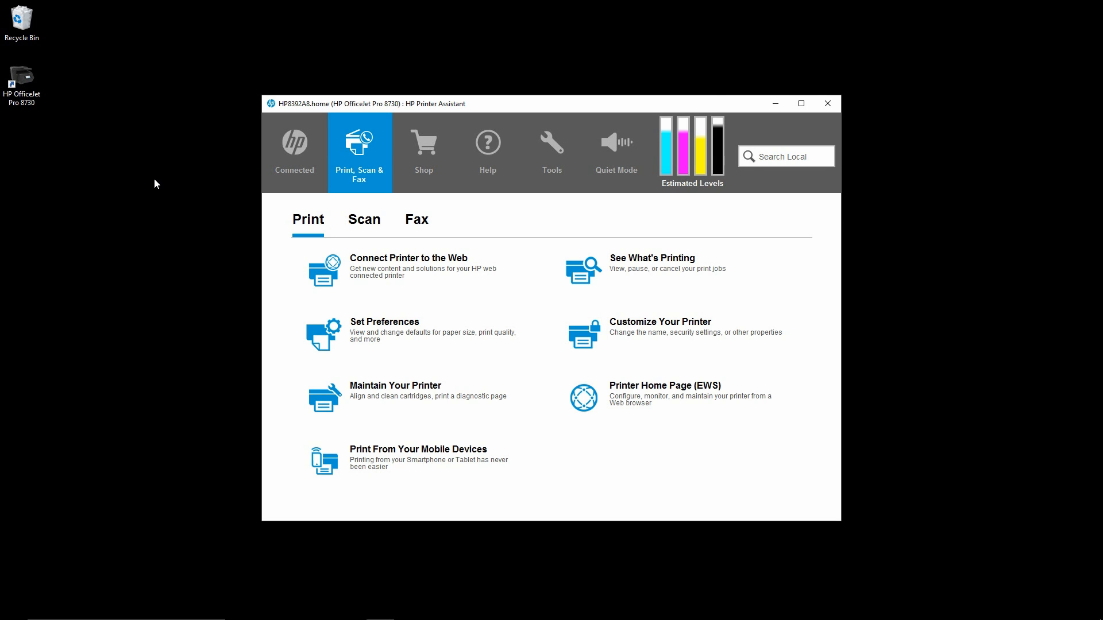
Switch to the Scan options for the OfficeJet Pro 8730.
left_click(364, 220)
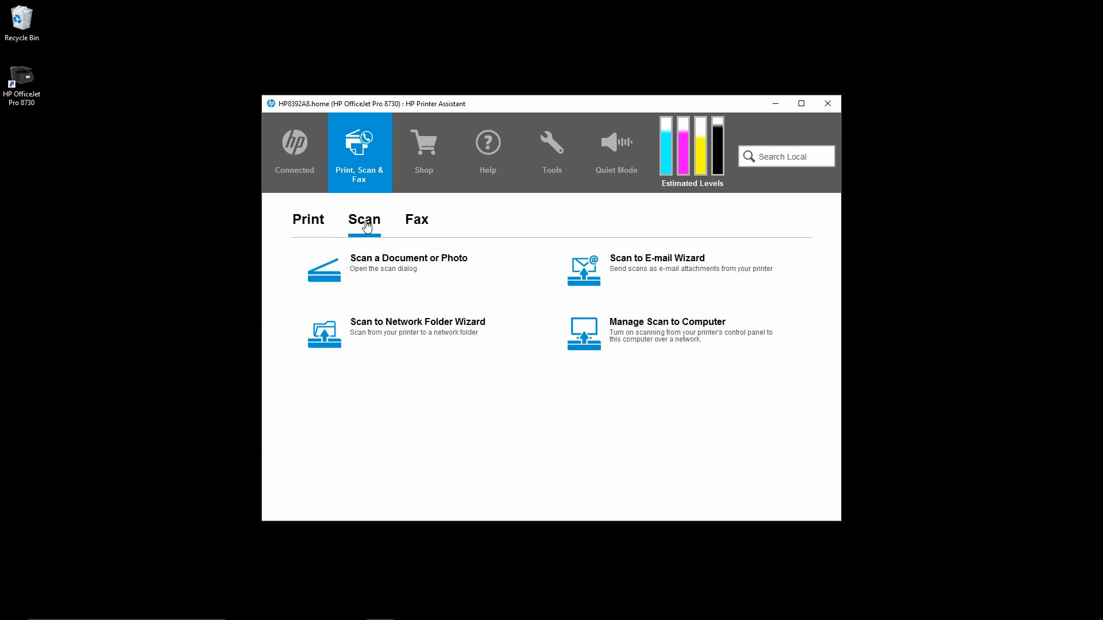
mouse_move(405, 383)
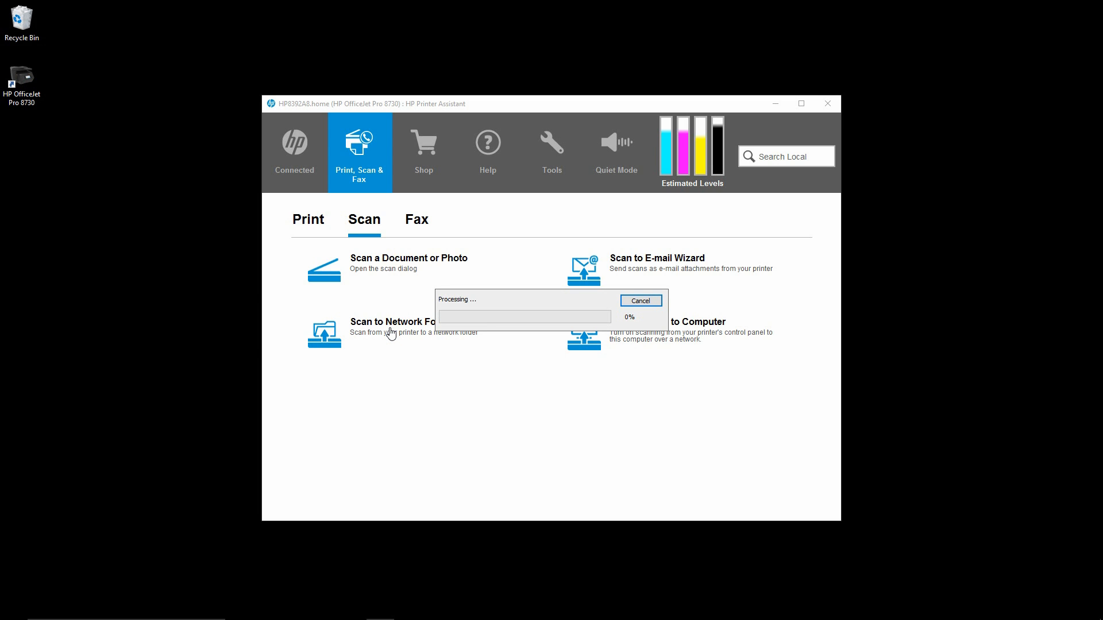
mouse_move(569, 324)
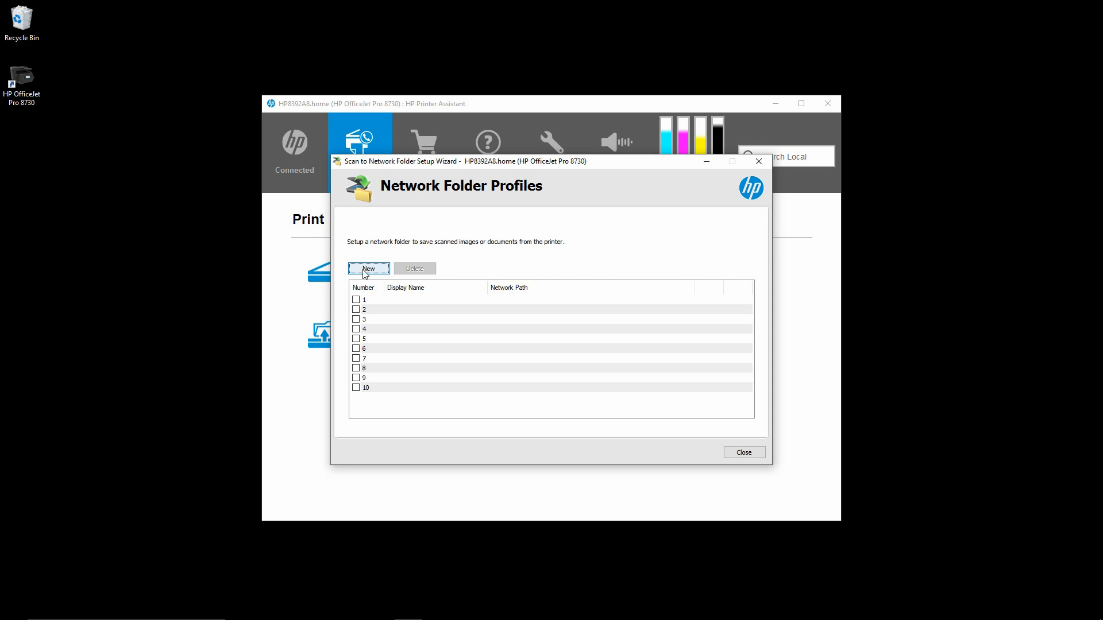
Create a new network folder profile with display name 'Work files'.
left_click(368, 268)
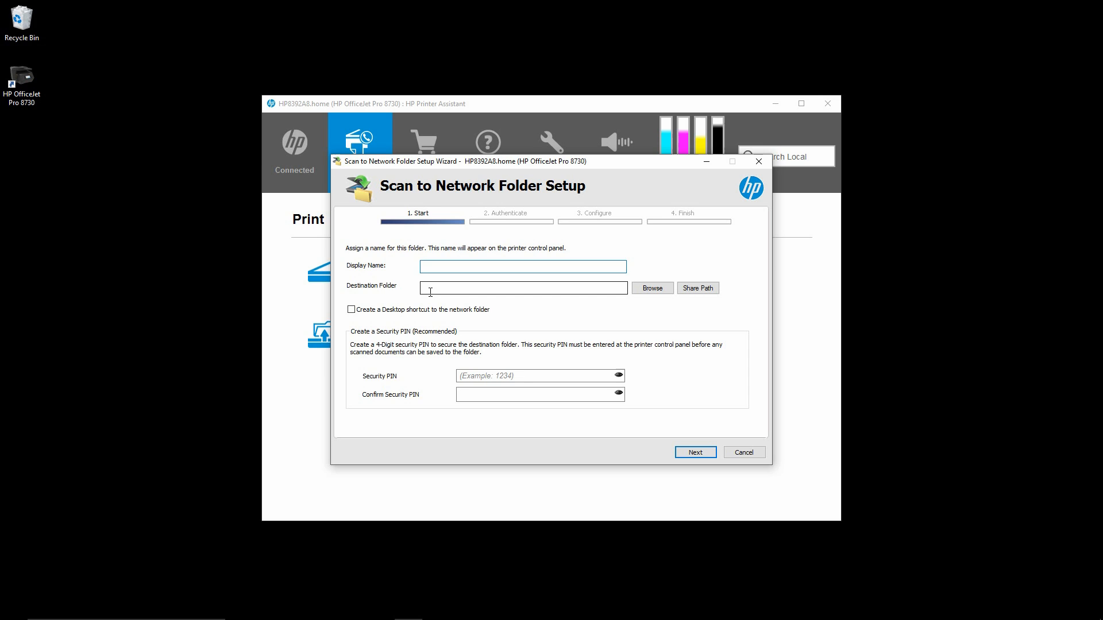
type("Work")
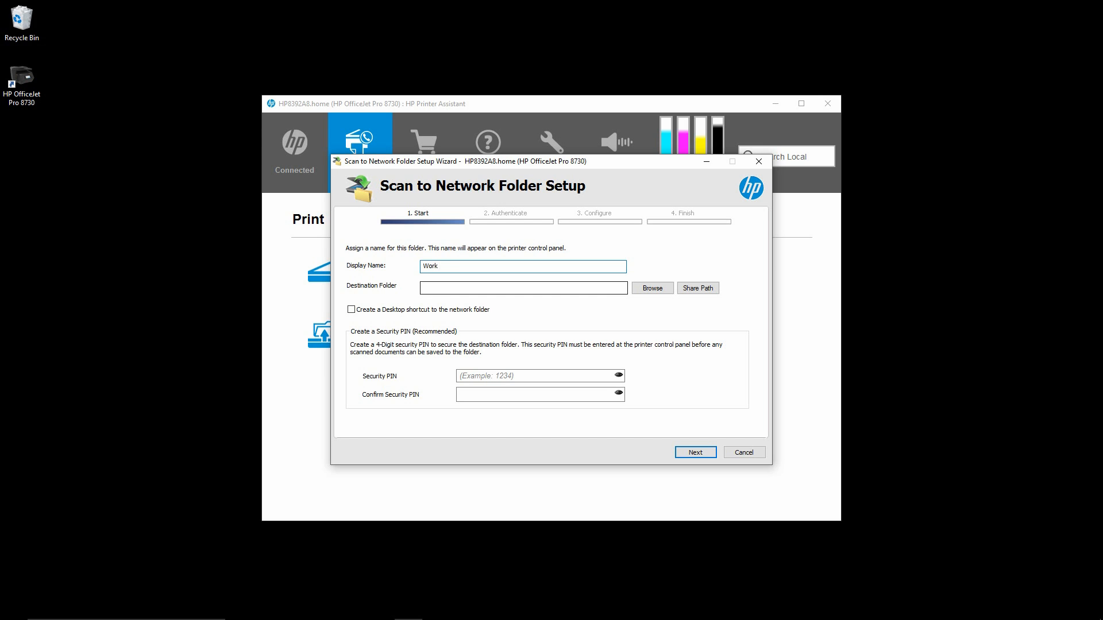
type("files")
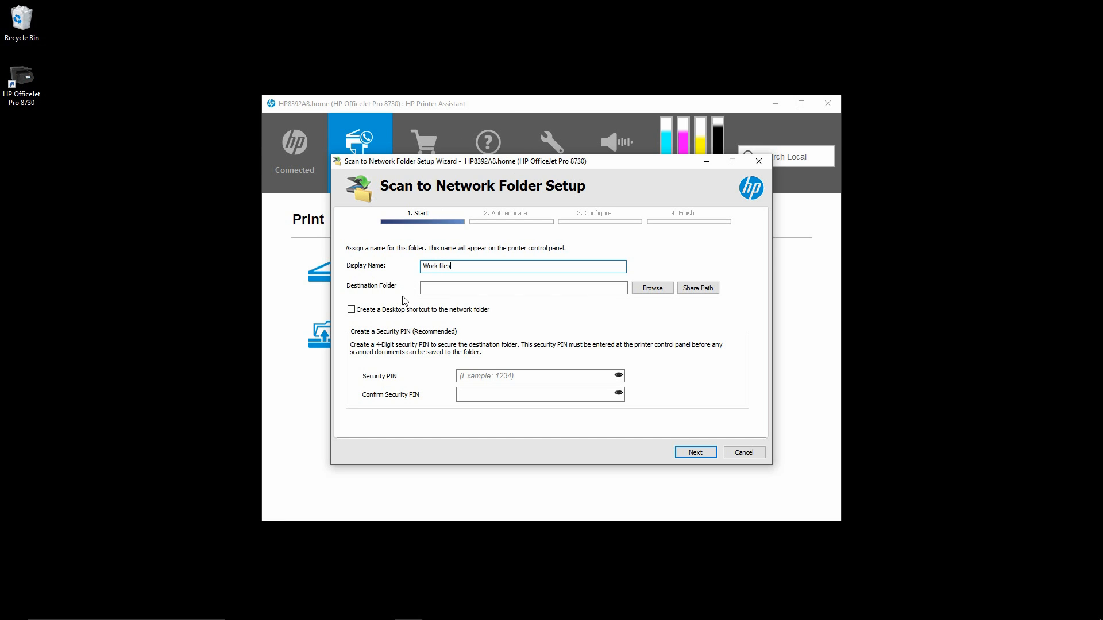
mouse_move(651, 288)
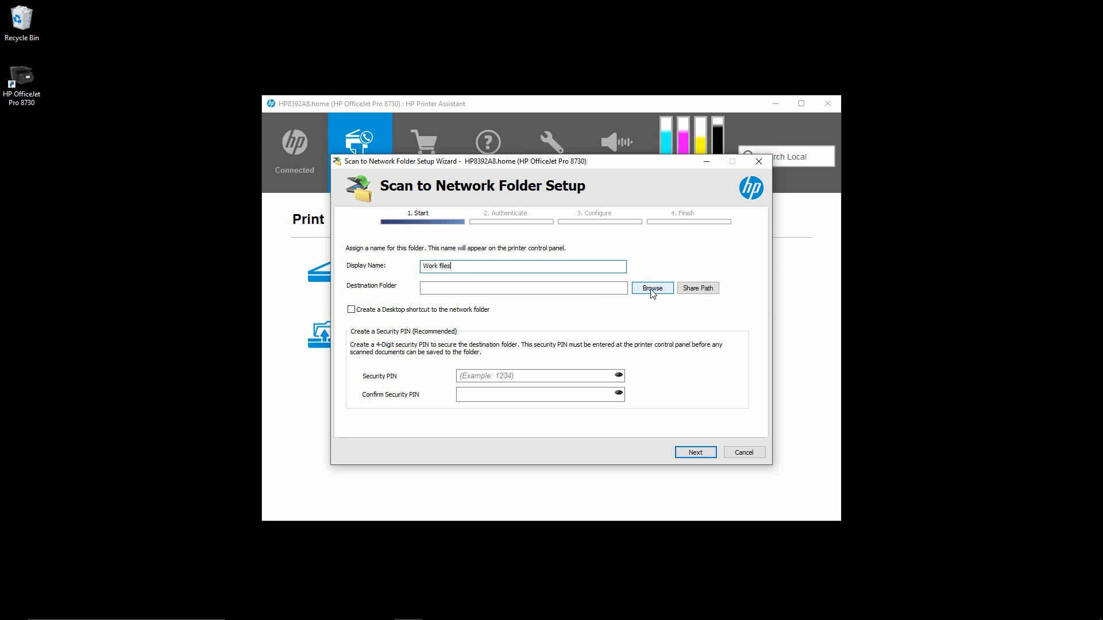
Set the destination folder to Temp on the local disk and bring up network shares.
left_click(651, 288)
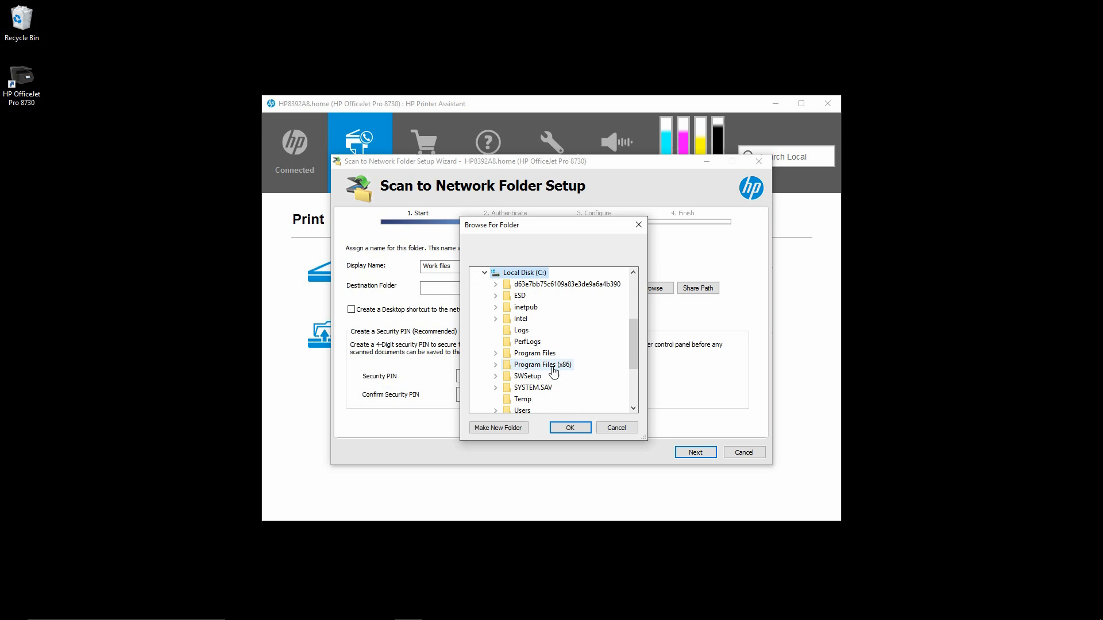
left_click(522, 398)
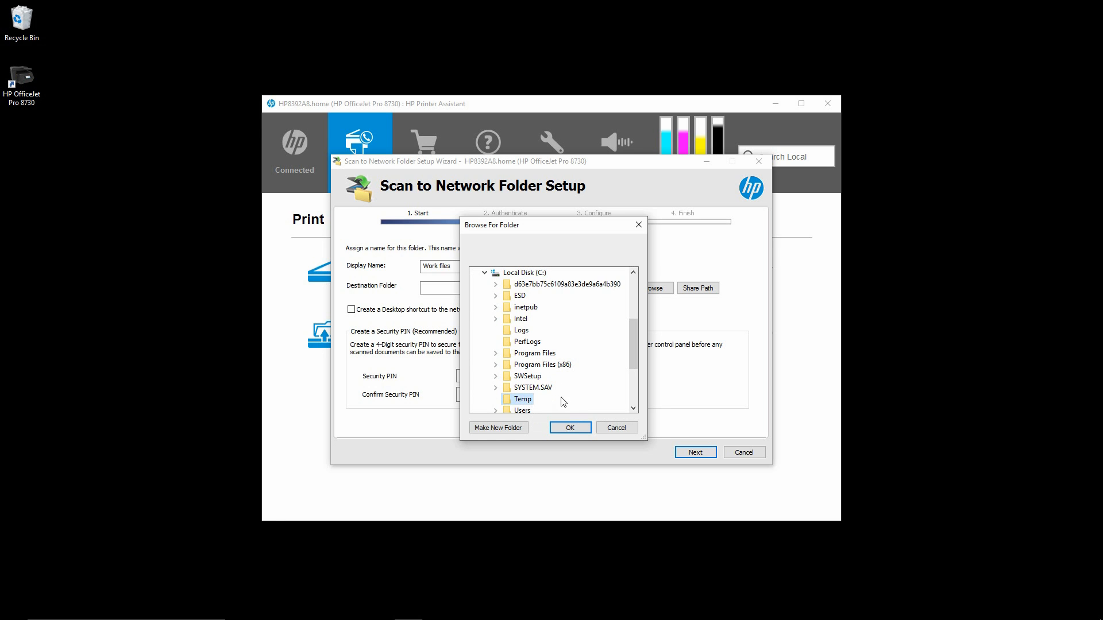
left_click(570, 427)
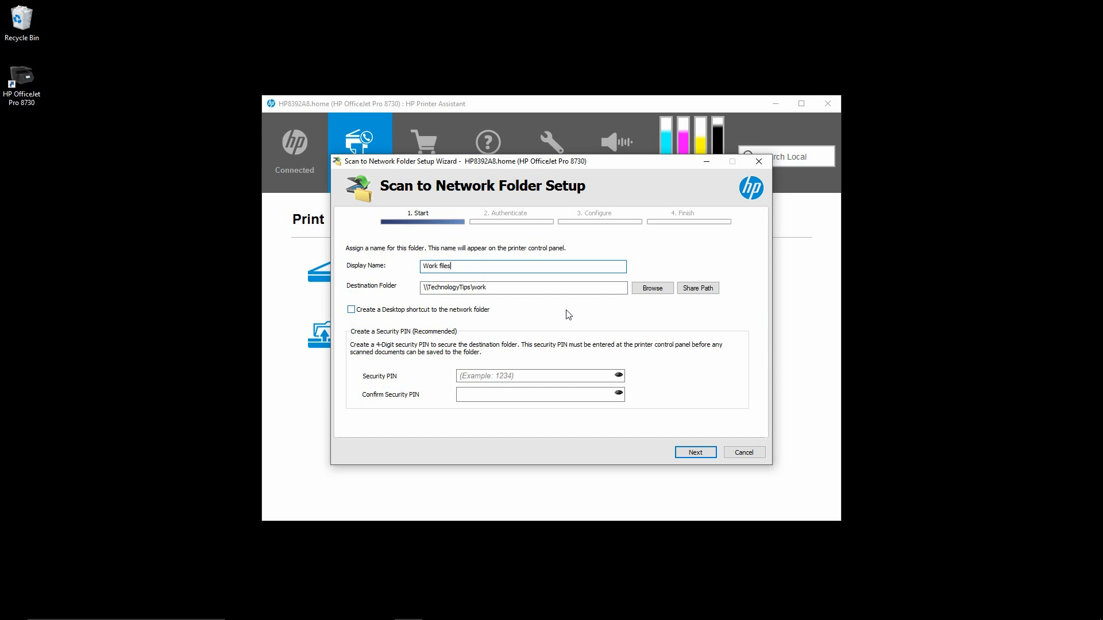
left_click(697, 288)
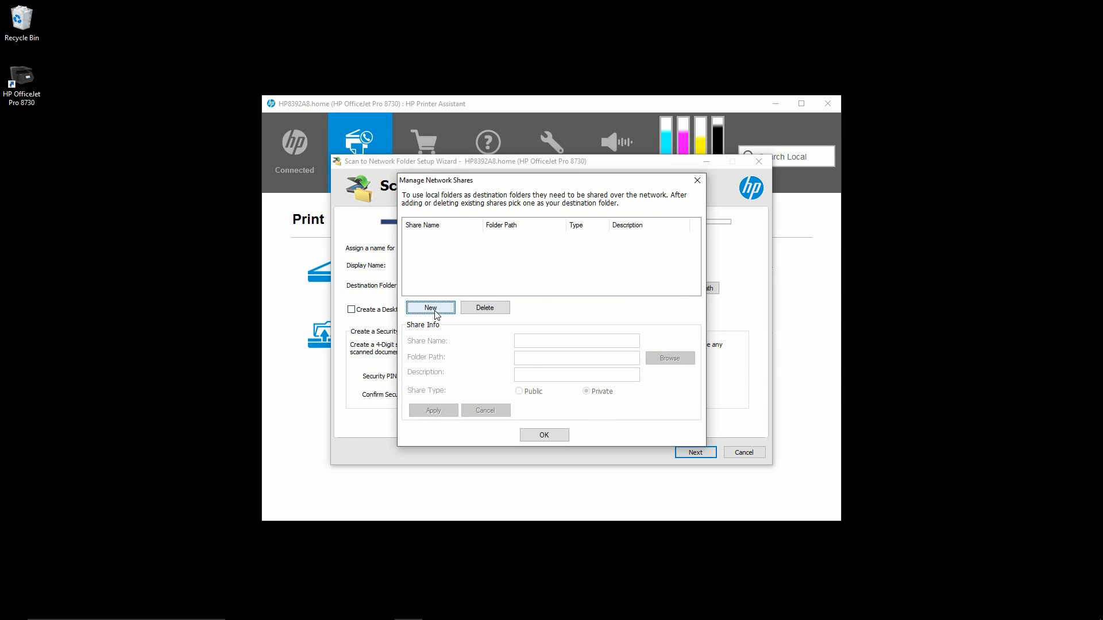
Add a new share named 'Work files' for the C:\Temp folder.
left_click(430, 307)
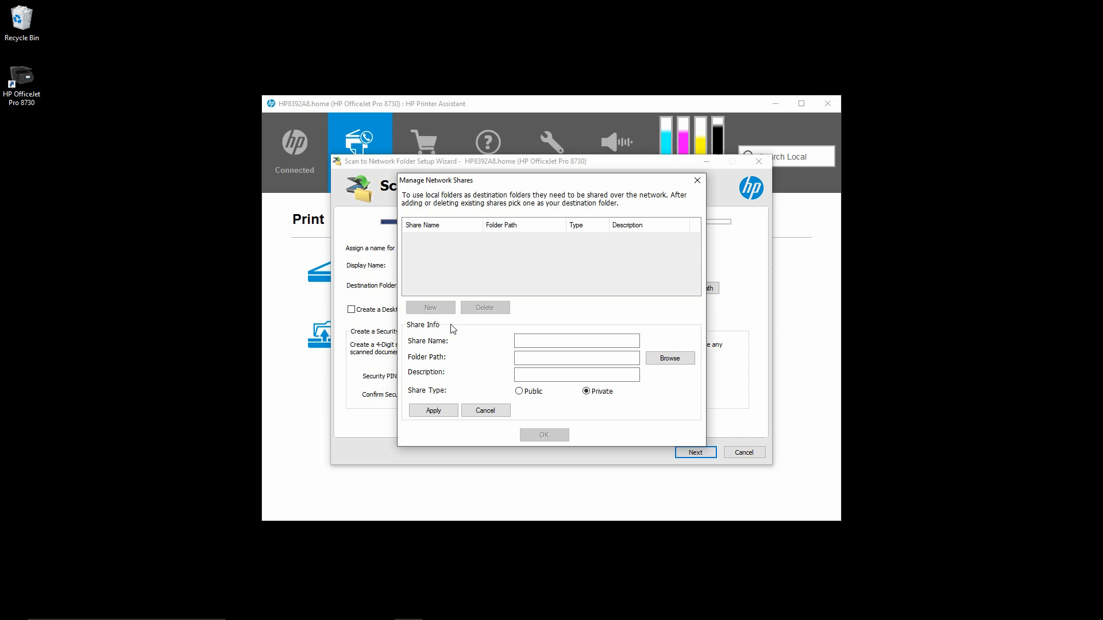
left_click(577, 341)
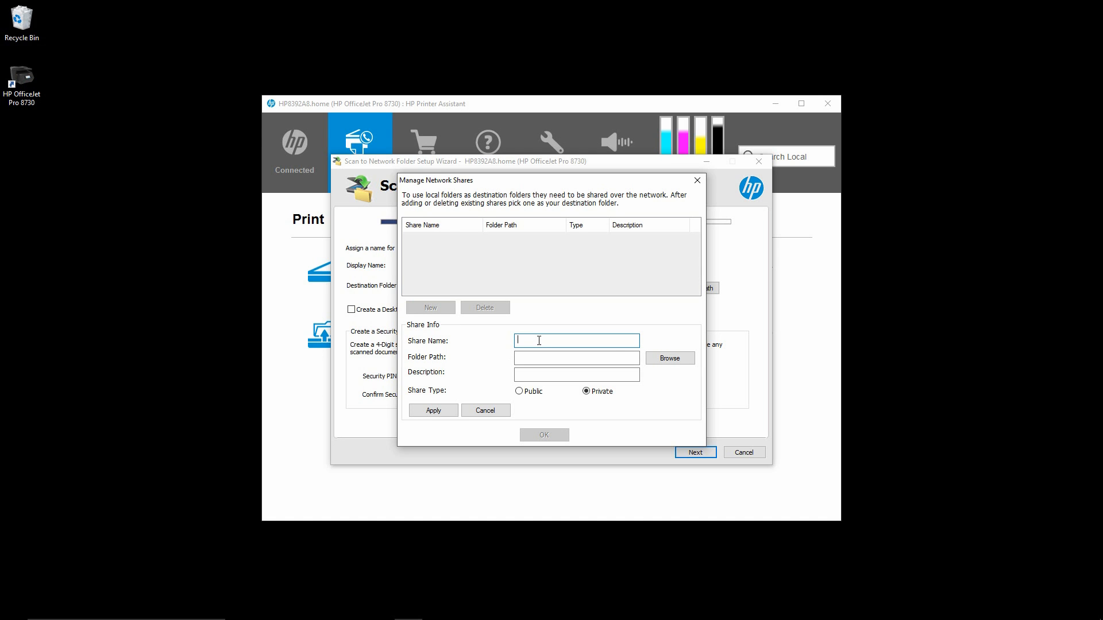
type("Work file")
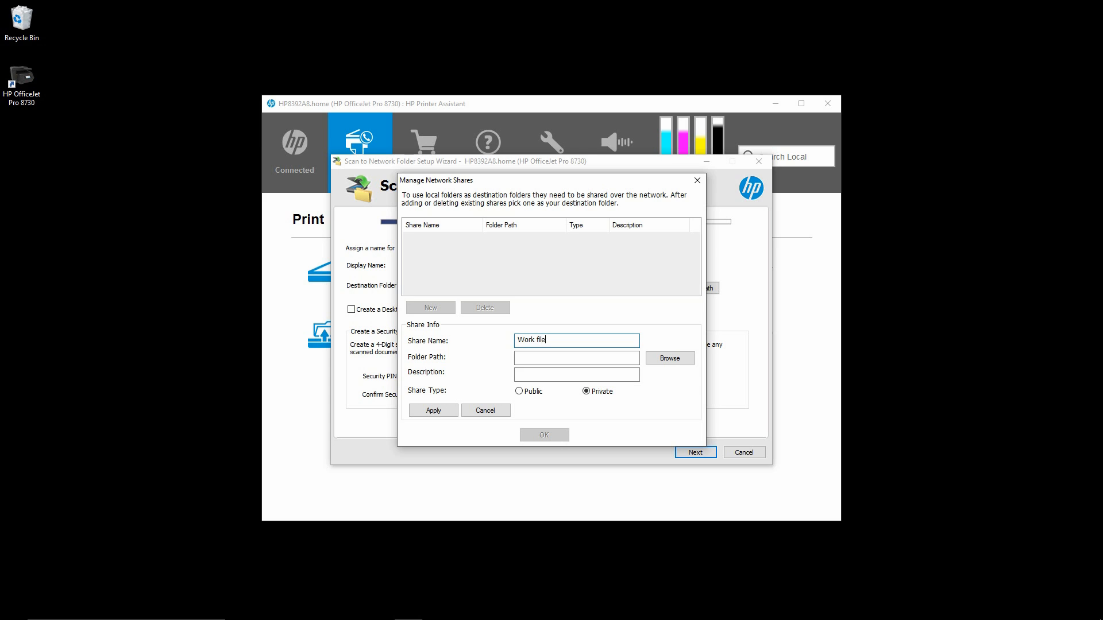
type("s")
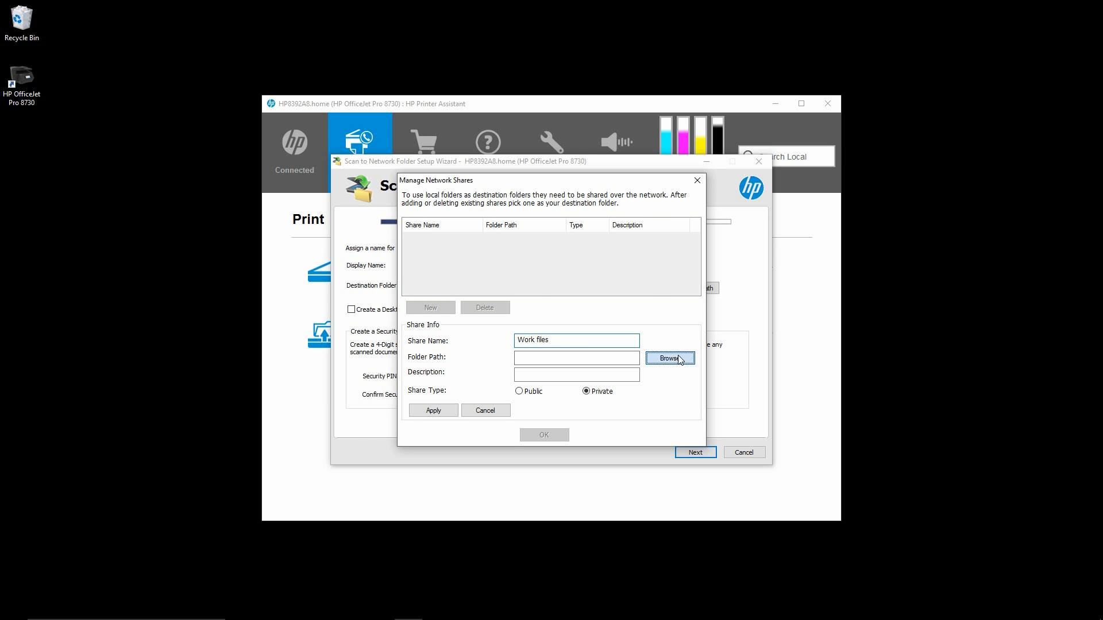
left_click(669, 358)
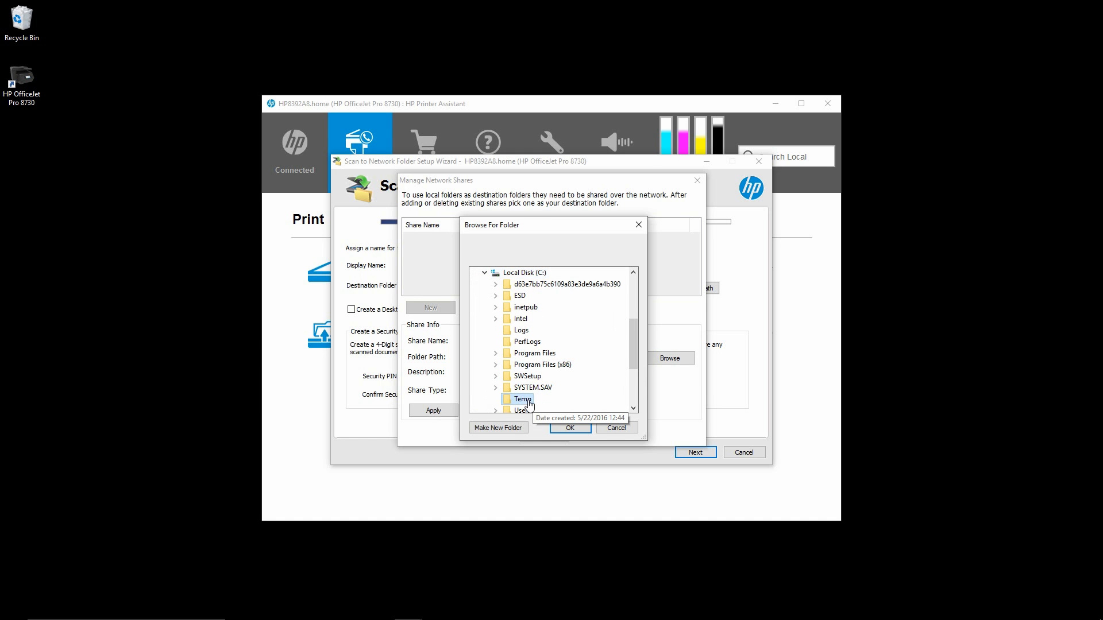
left_click(570, 427)
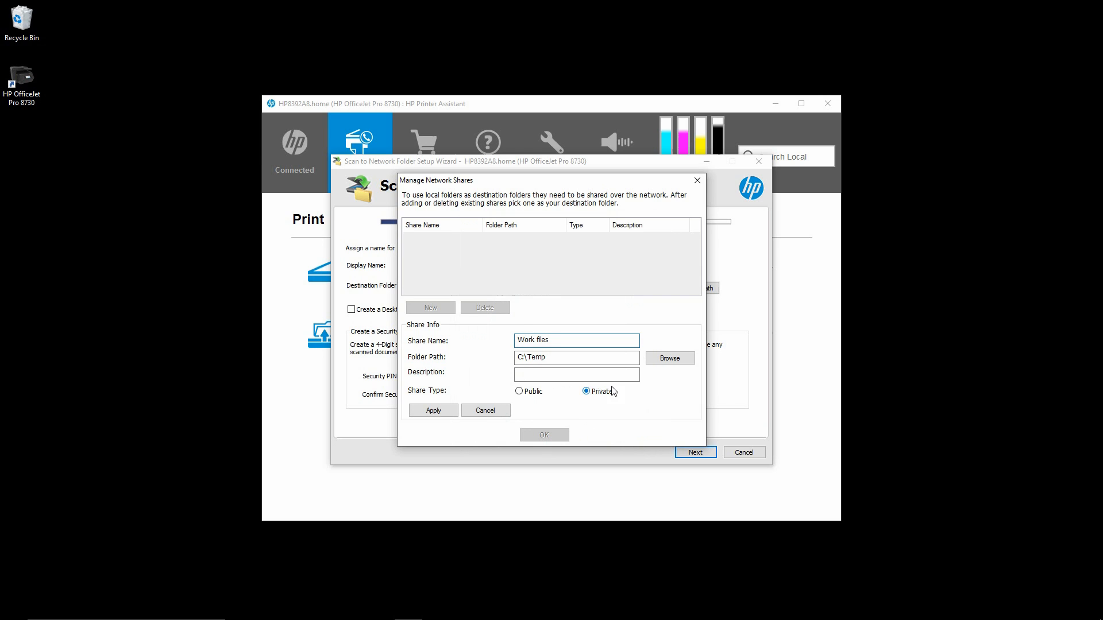
Describe the share as 'Scan to Network folder', keep it private, and apply it.
left_click(576, 374)
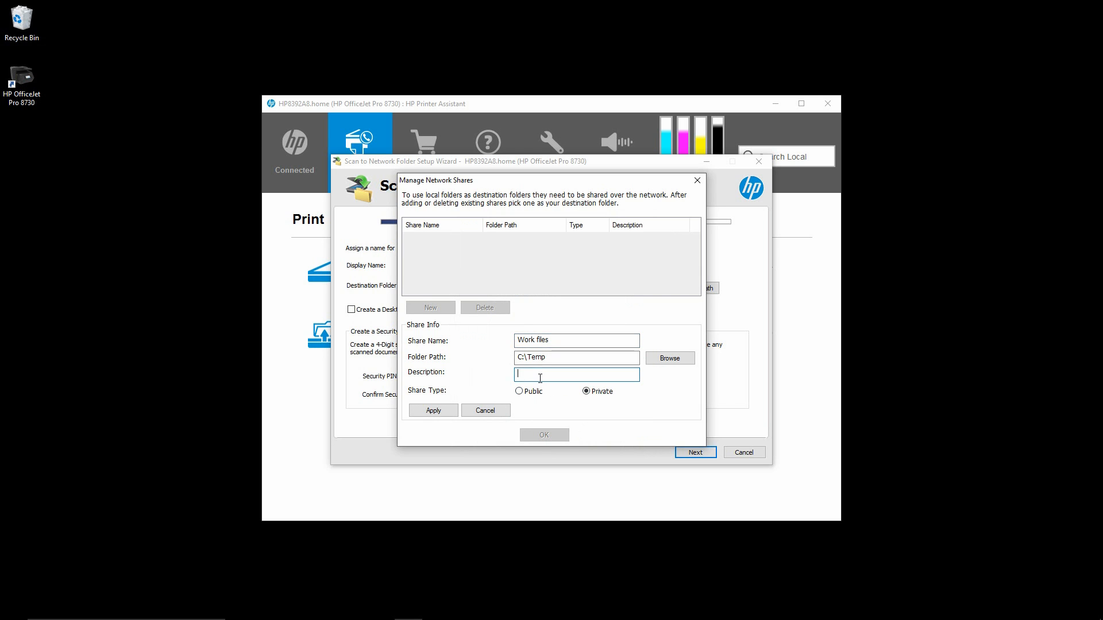
type("Sd")
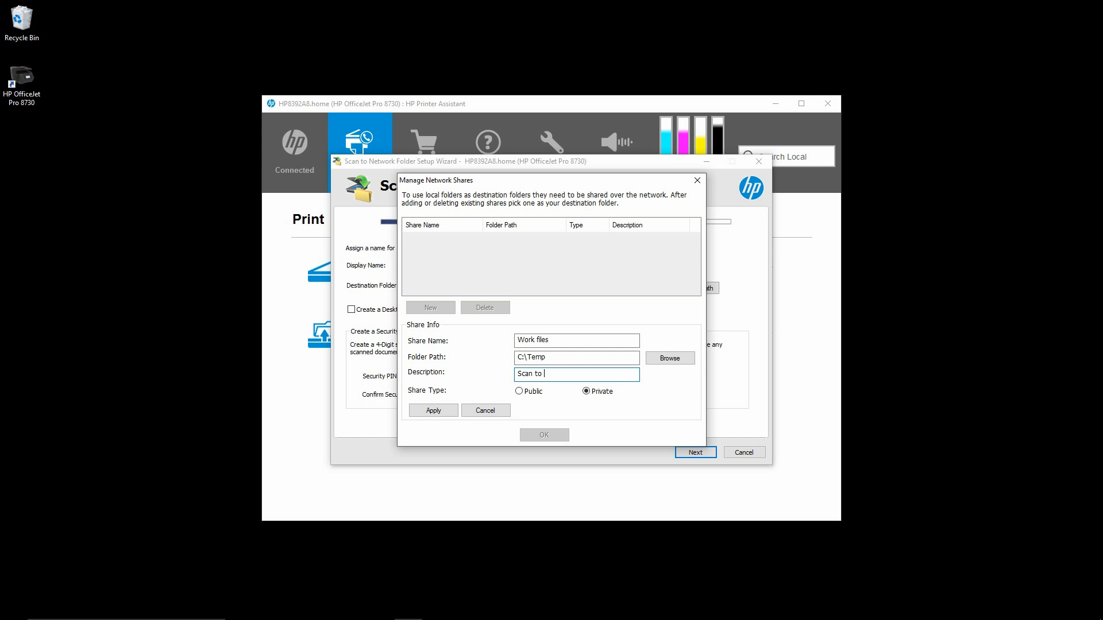
type("Netw")
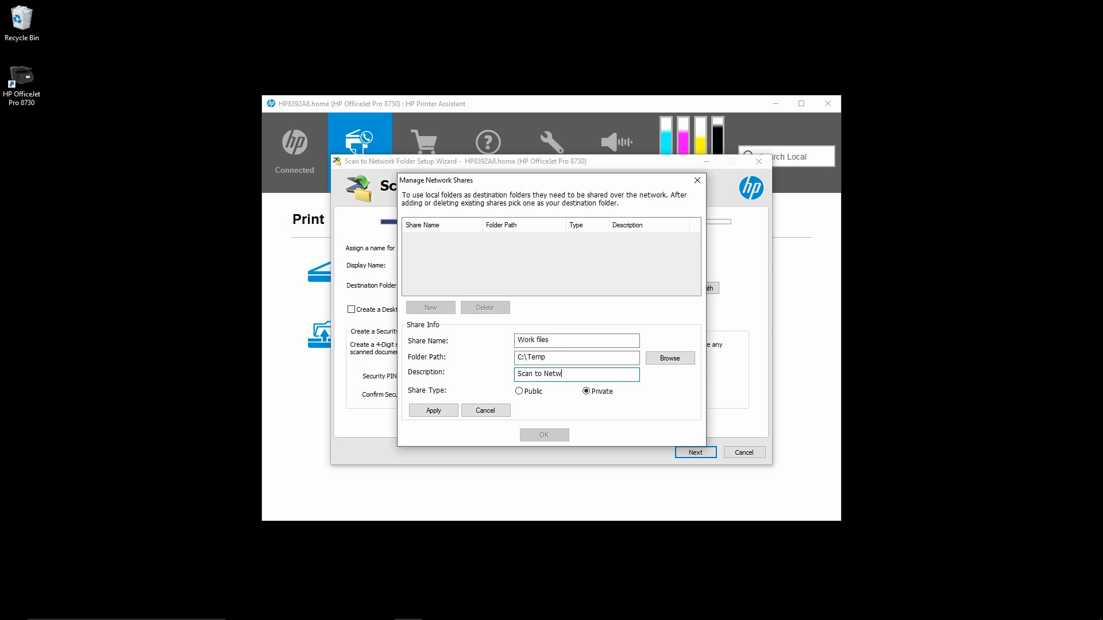
type("ork folder")
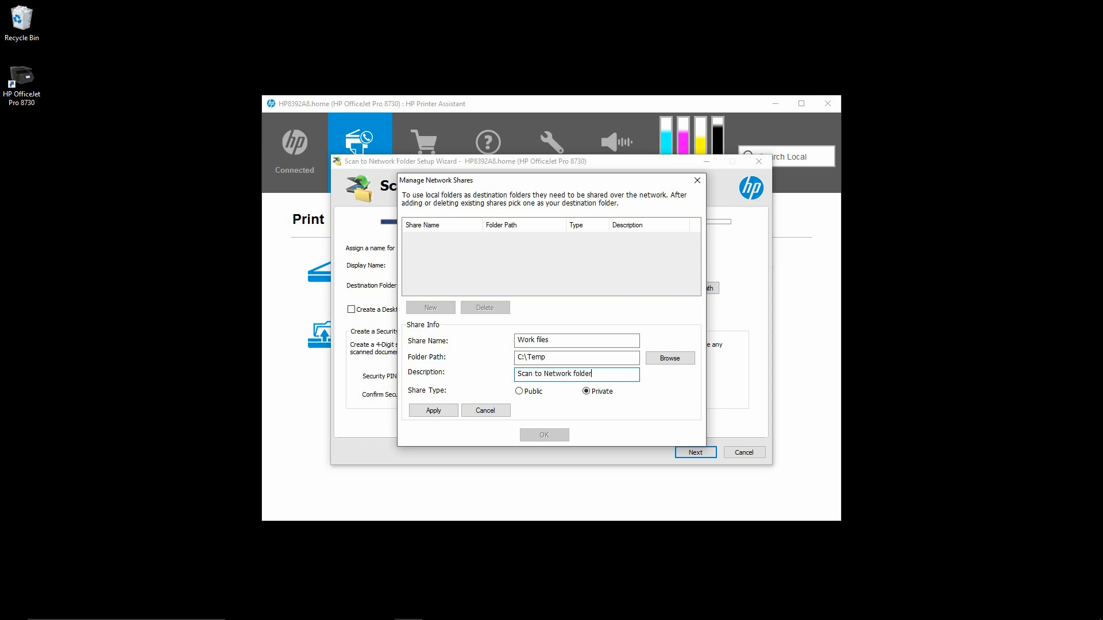
mouse_move(583, 403)
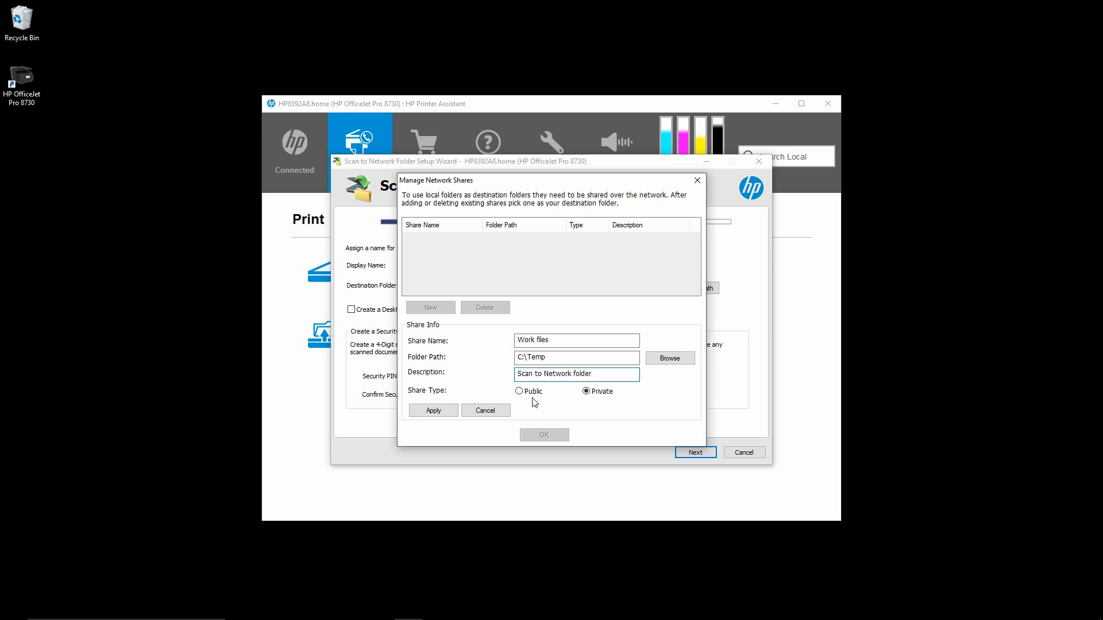
mouse_move(596, 403)
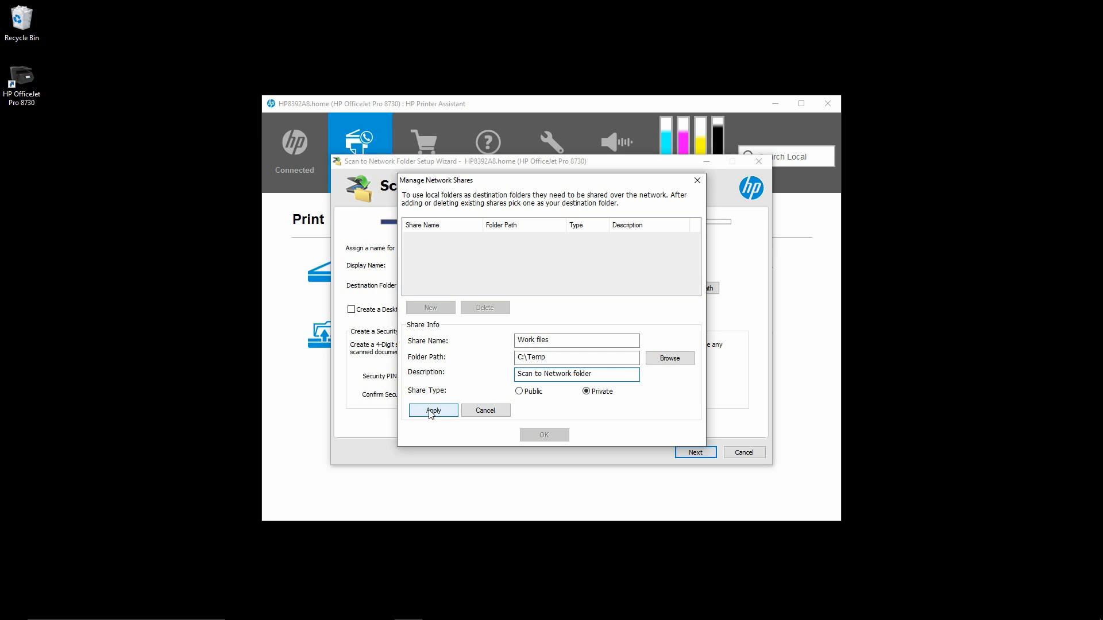
left_click(432, 411)
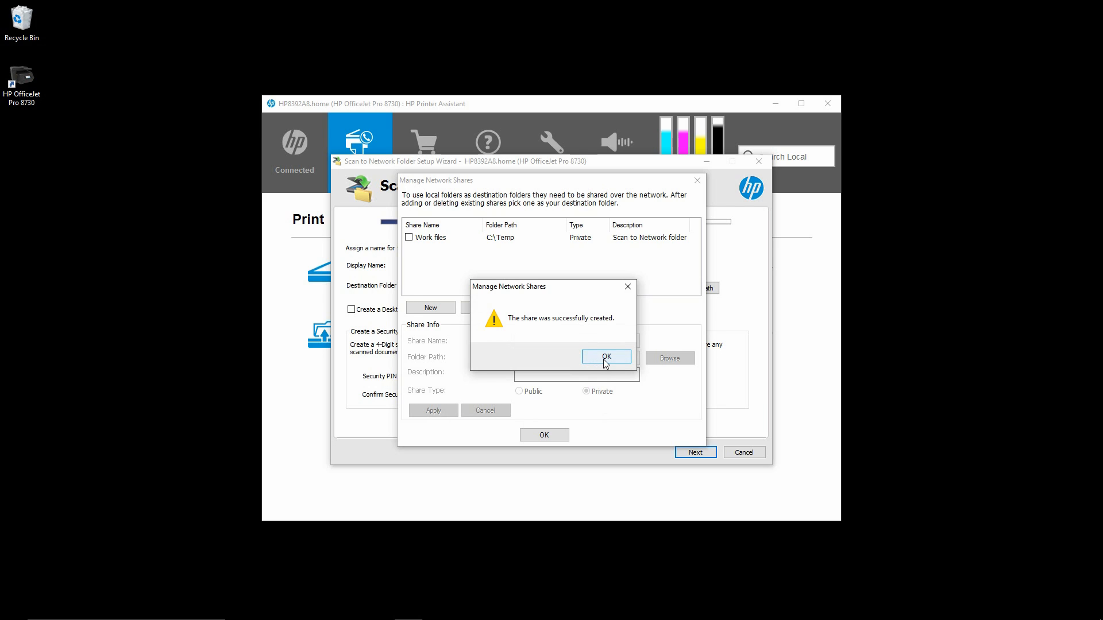
left_click(604, 357)
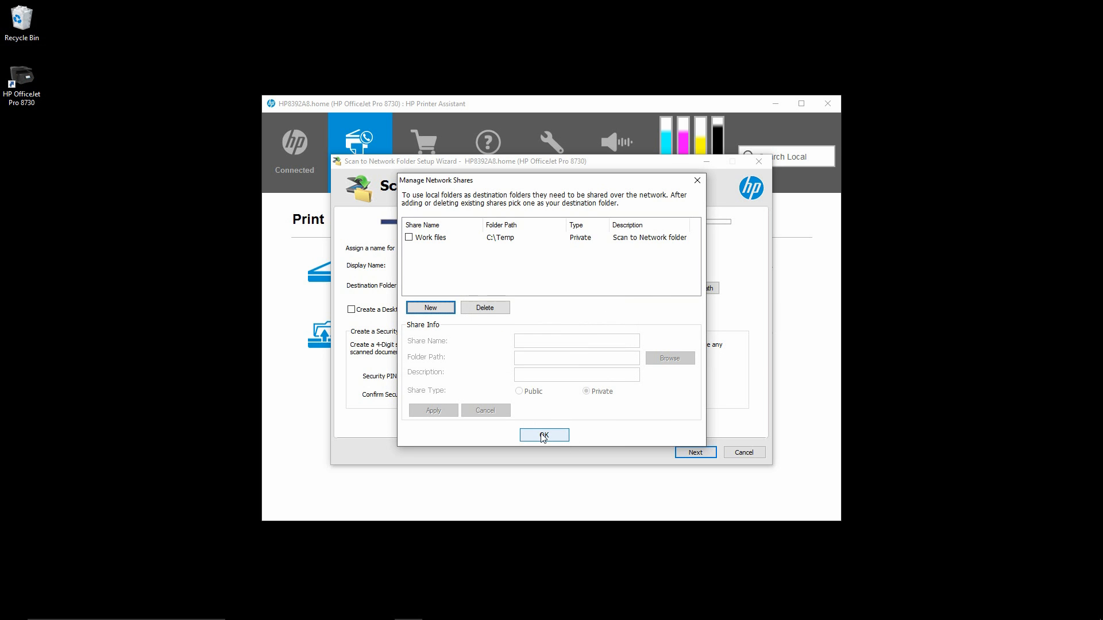
left_click(543, 435)
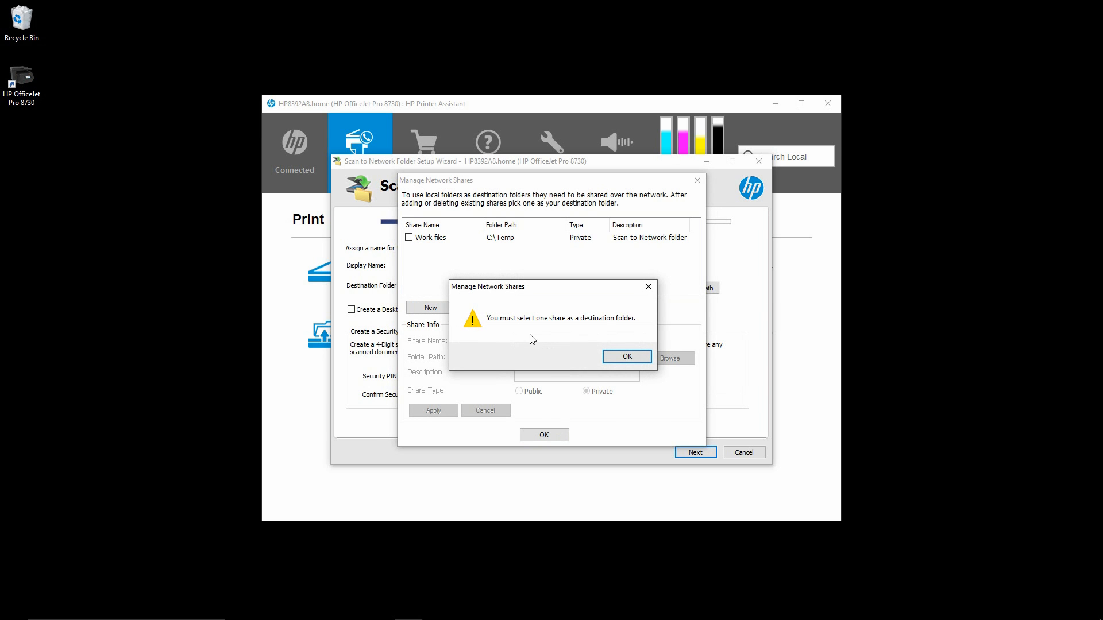
mouse_move(534, 339)
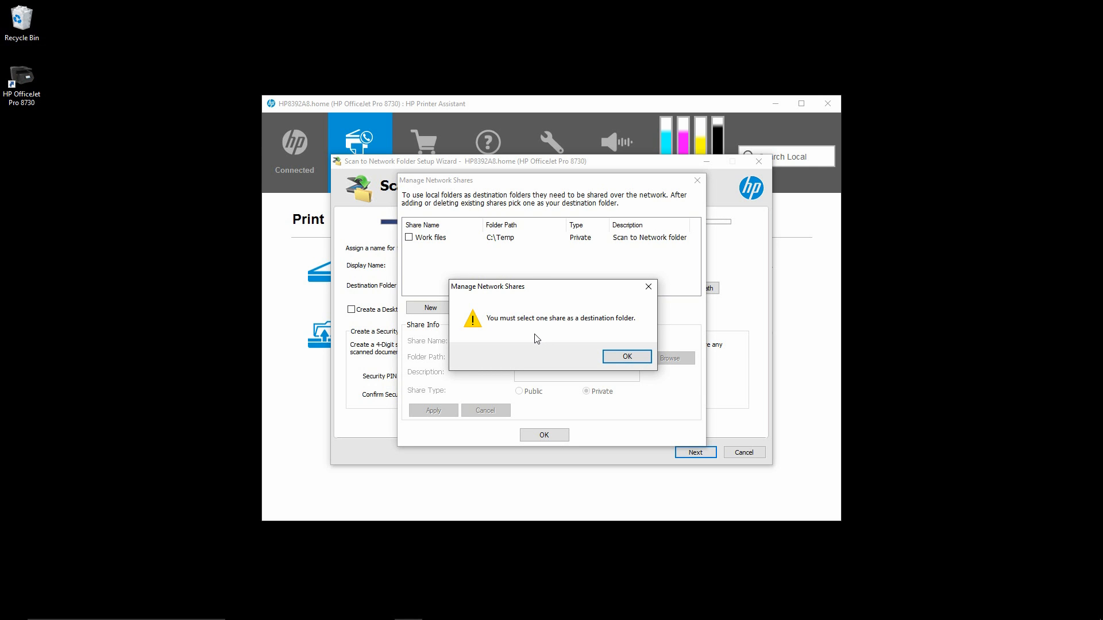
mouse_move(541, 335)
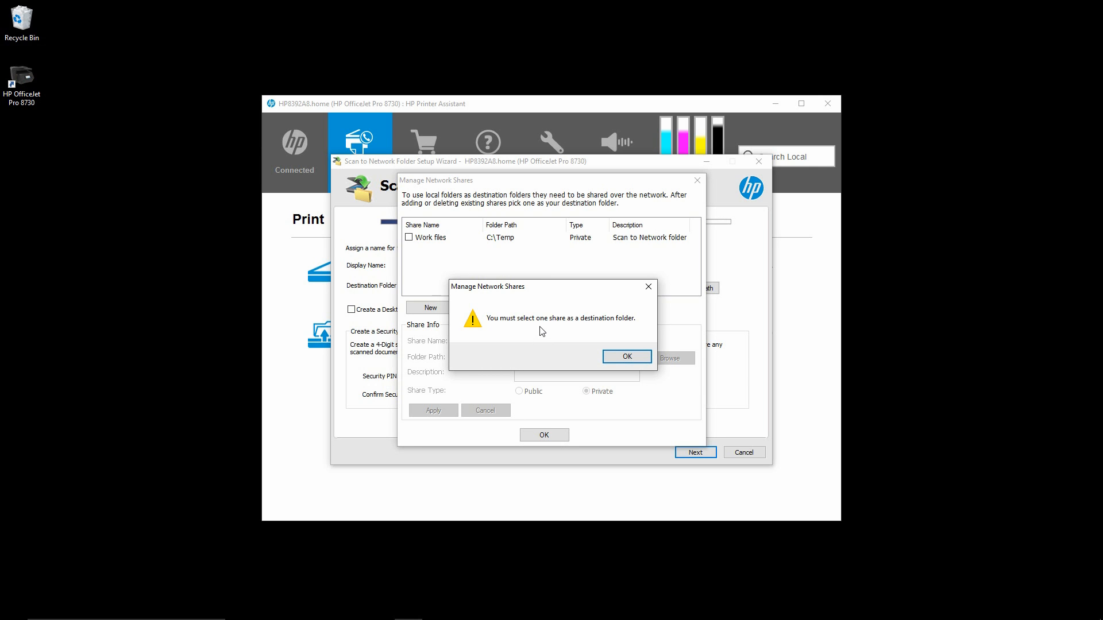
mouse_move(556, 332)
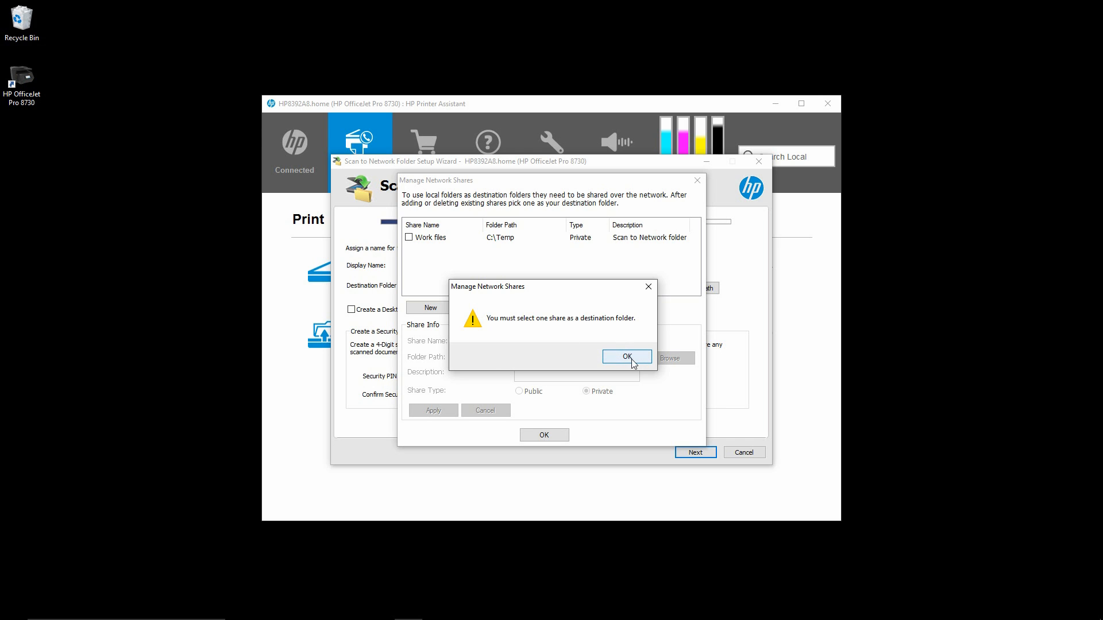
Select the Work files share, giving destination \\TechnologyTips\Work files.
left_click(626, 356)
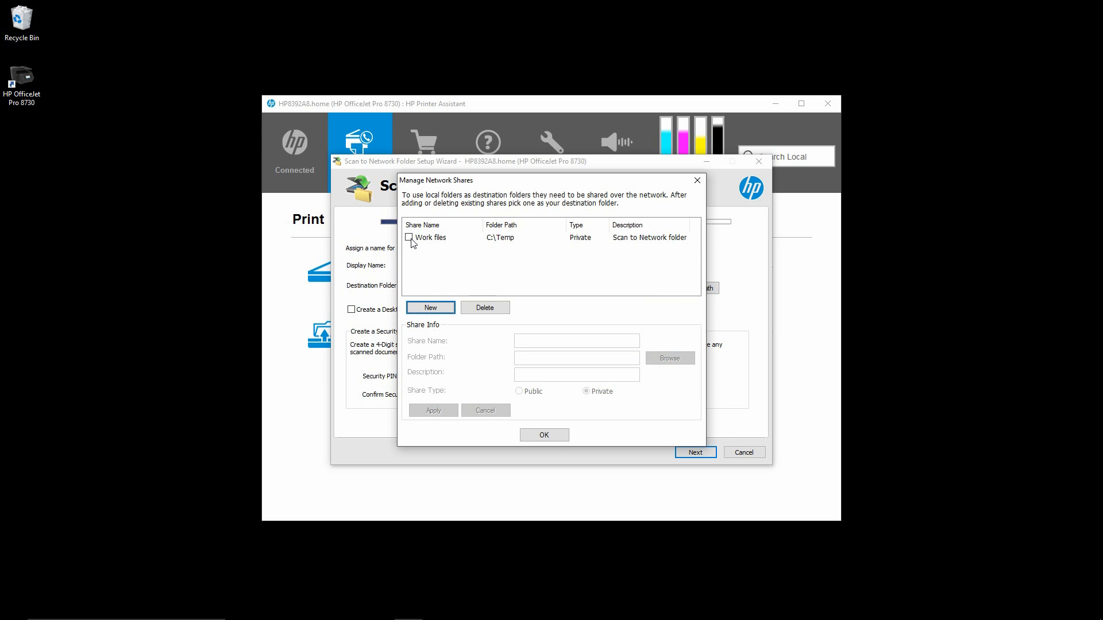
left_click(408, 237)
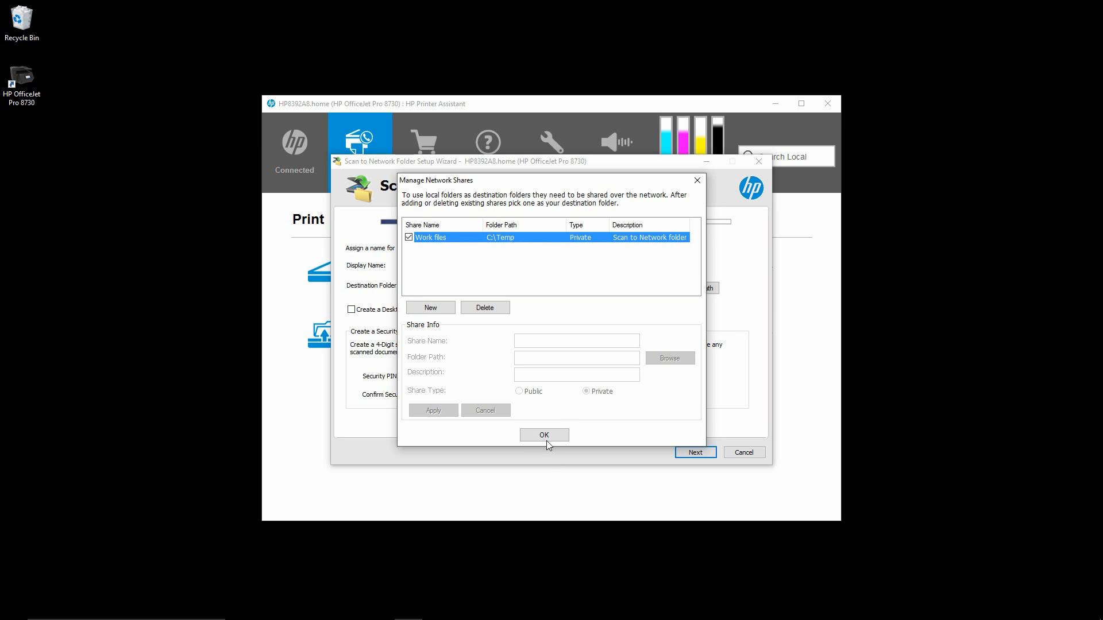
left_click(544, 434)
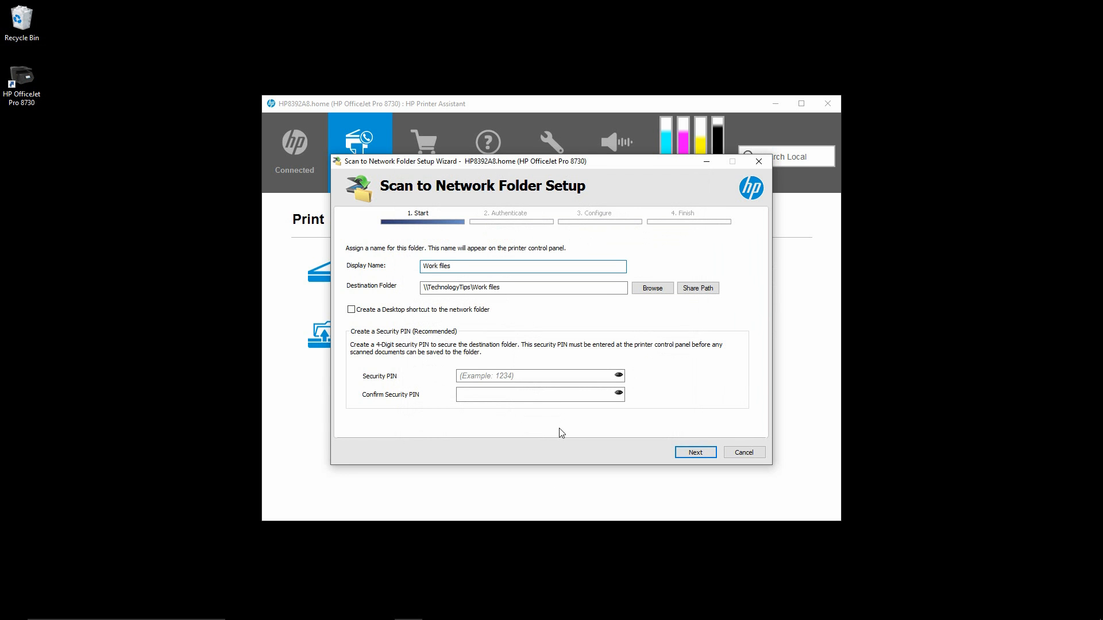
mouse_move(442, 364)
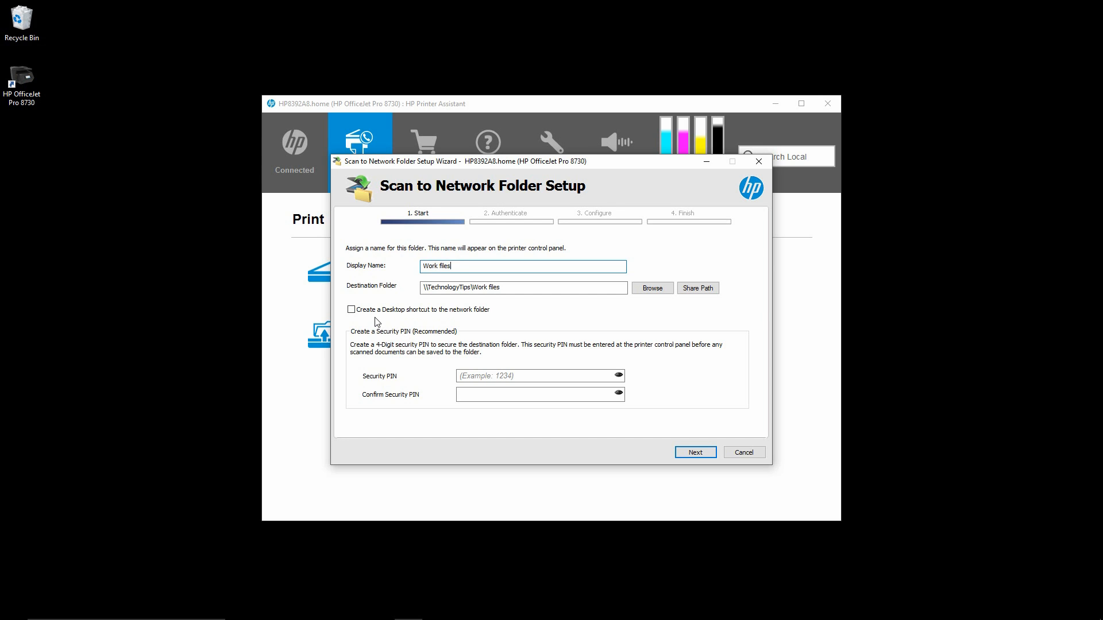
mouse_move(387, 324)
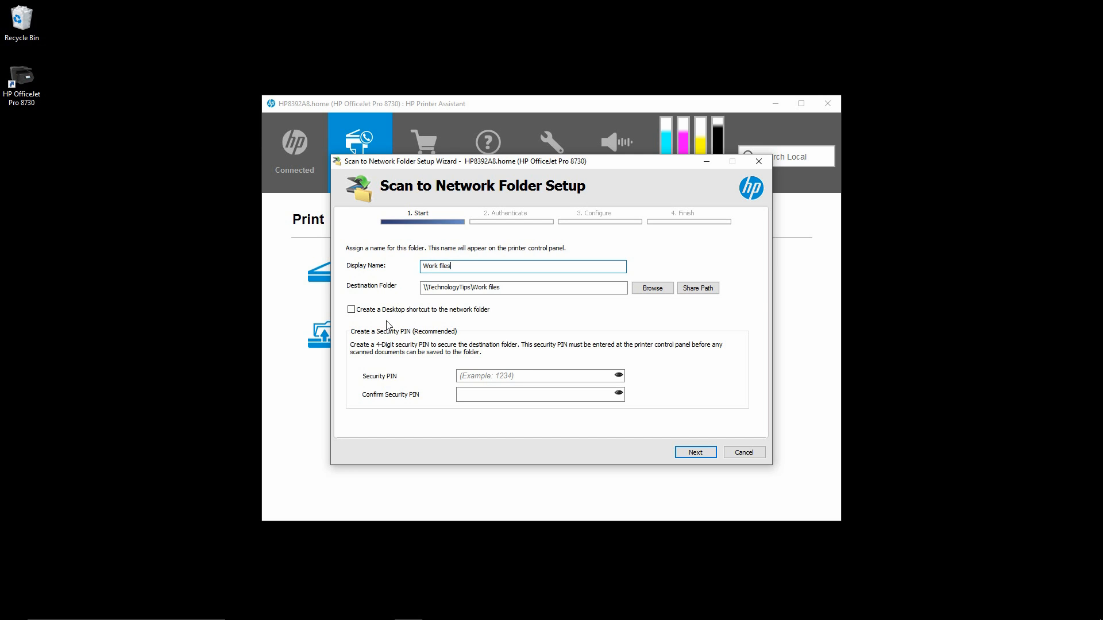
mouse_move(416, 432)
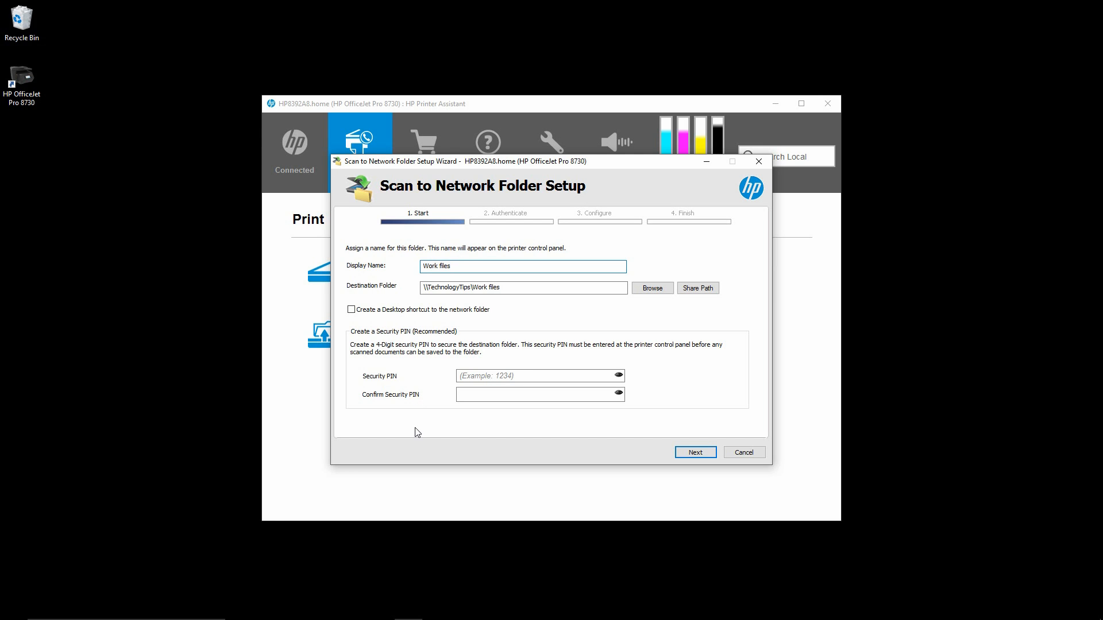
mouse_move(404, 361)
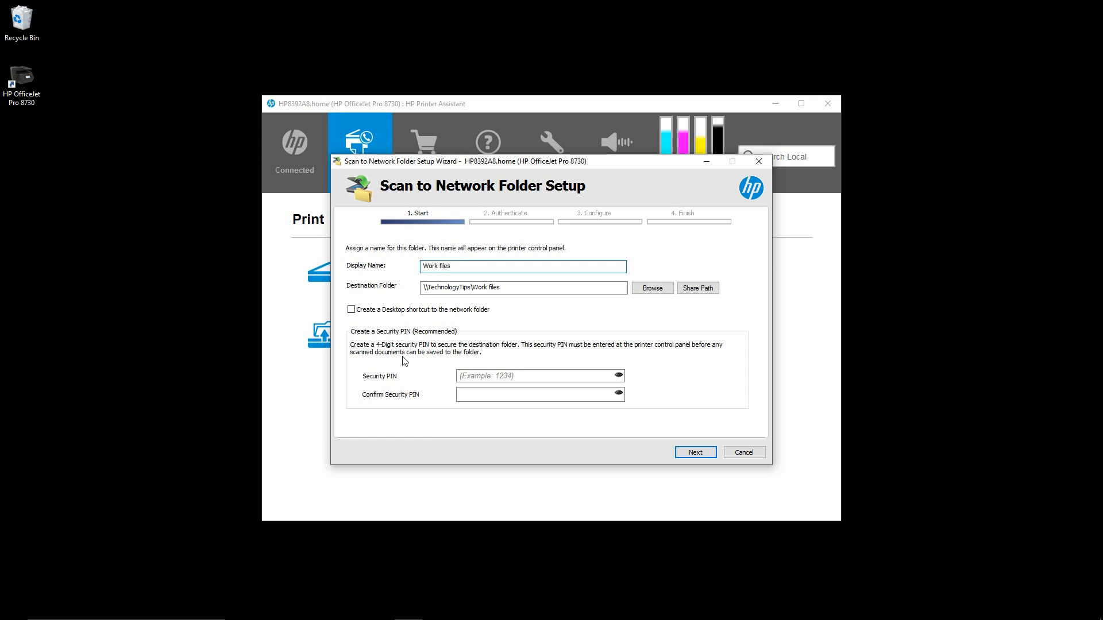
mouse_move(431, 350)
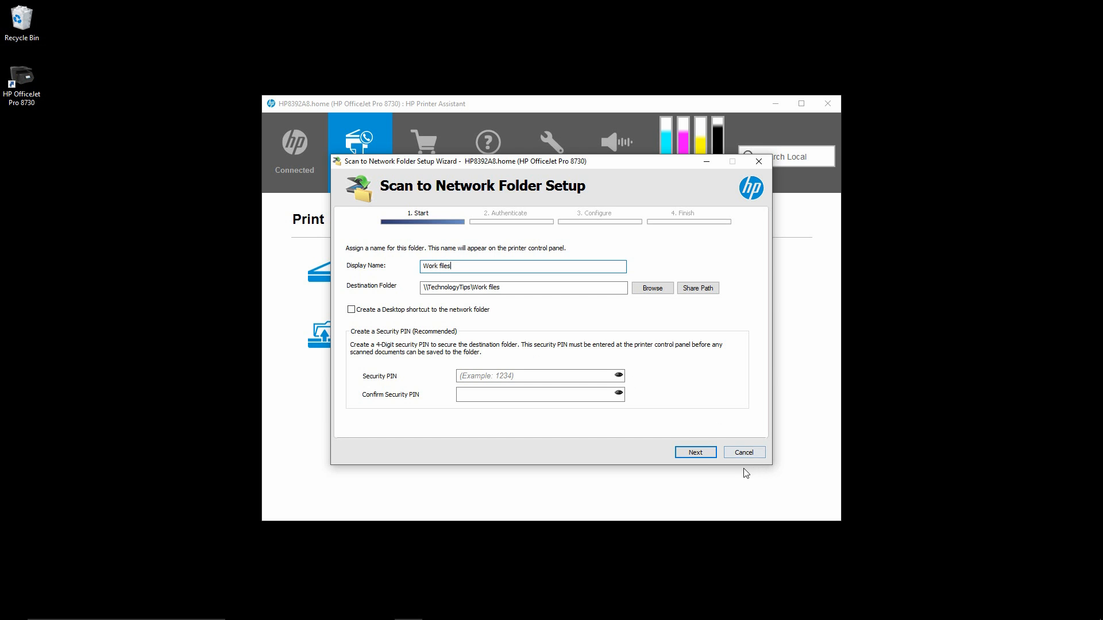
Leave the Security PIN blank and advance to the sign-in step.
left_click(695, 452)
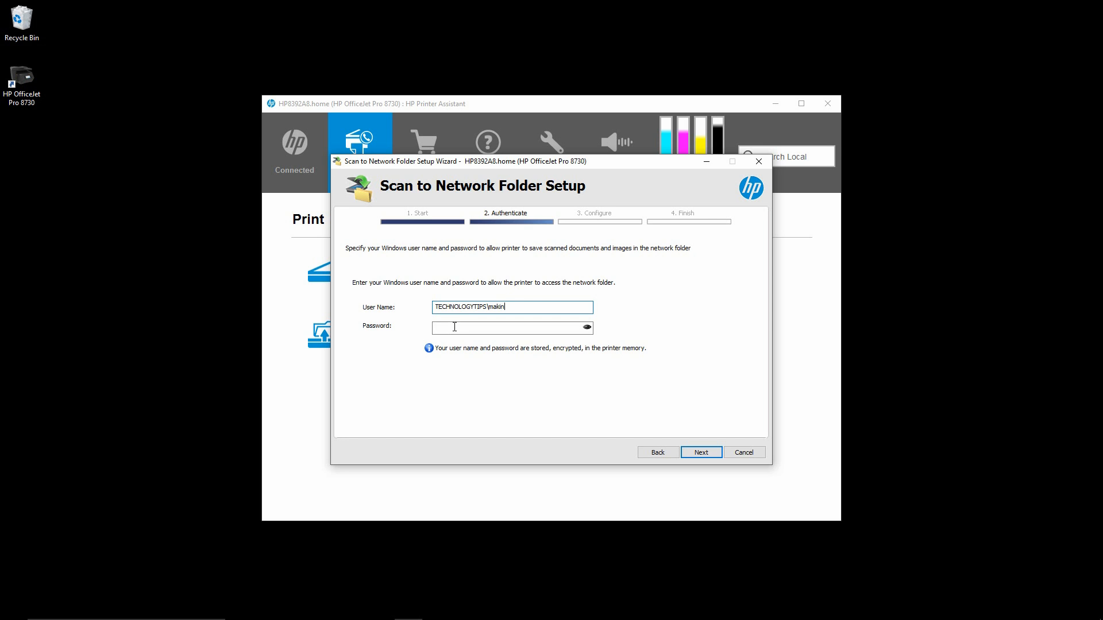
mouse_move(455, 327)
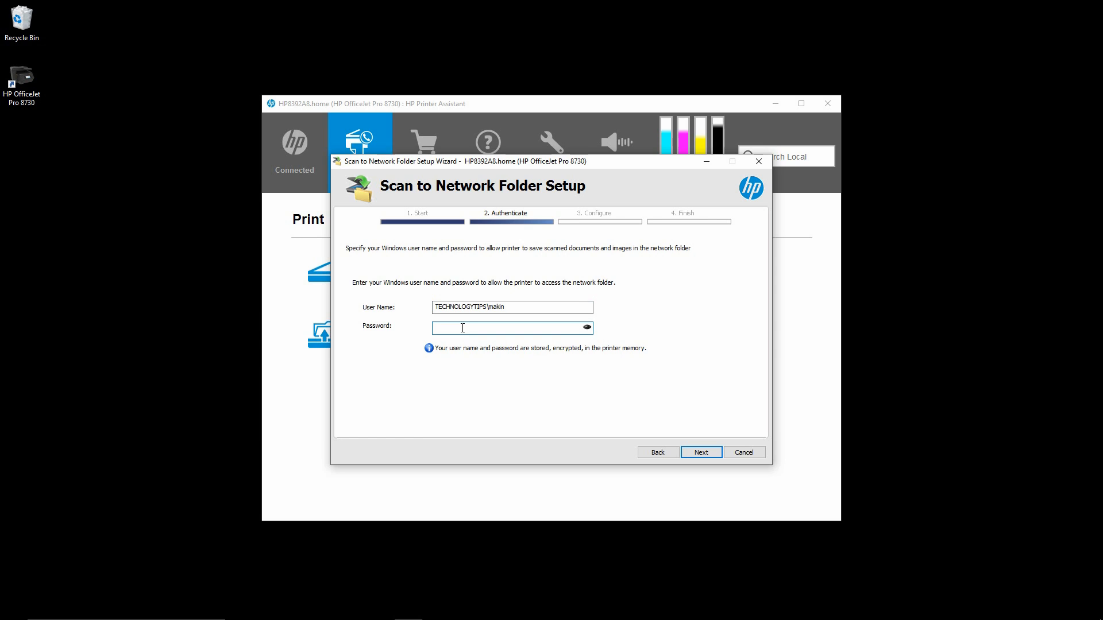
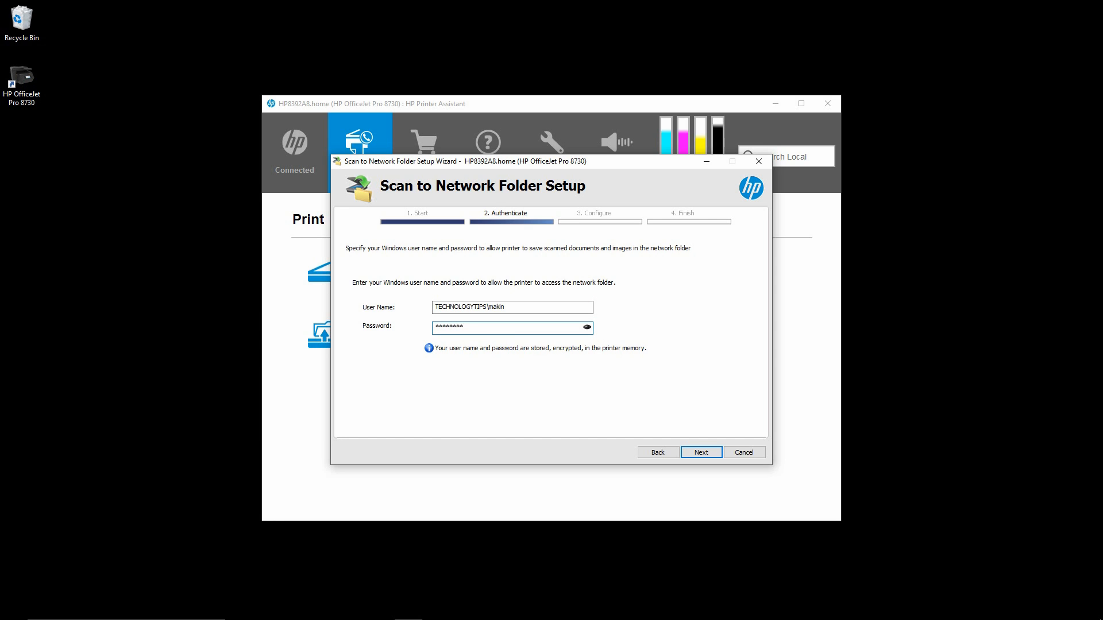
Enter the Windows password and continue to the scan settings.
left_click(699, 452)
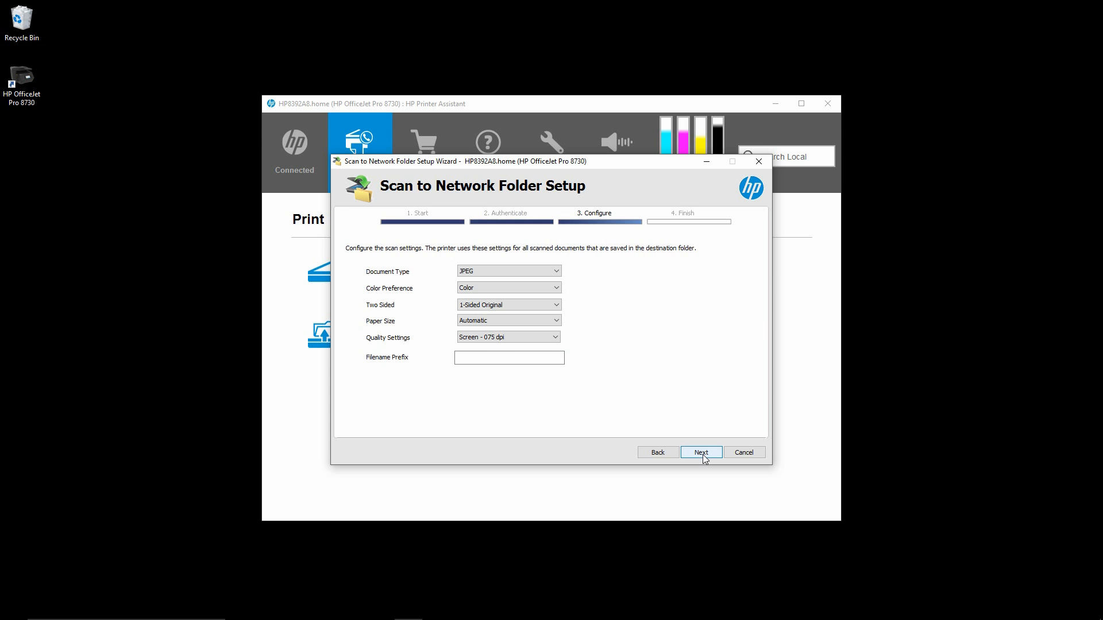
mouse_move(632, 401)
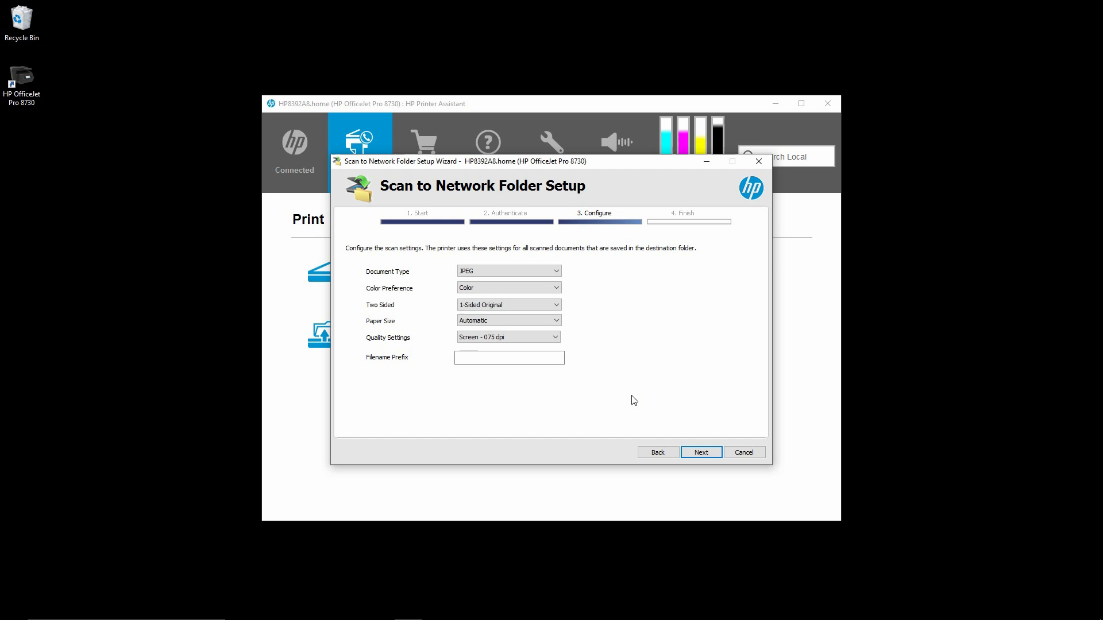
mouse_move(595, 305)
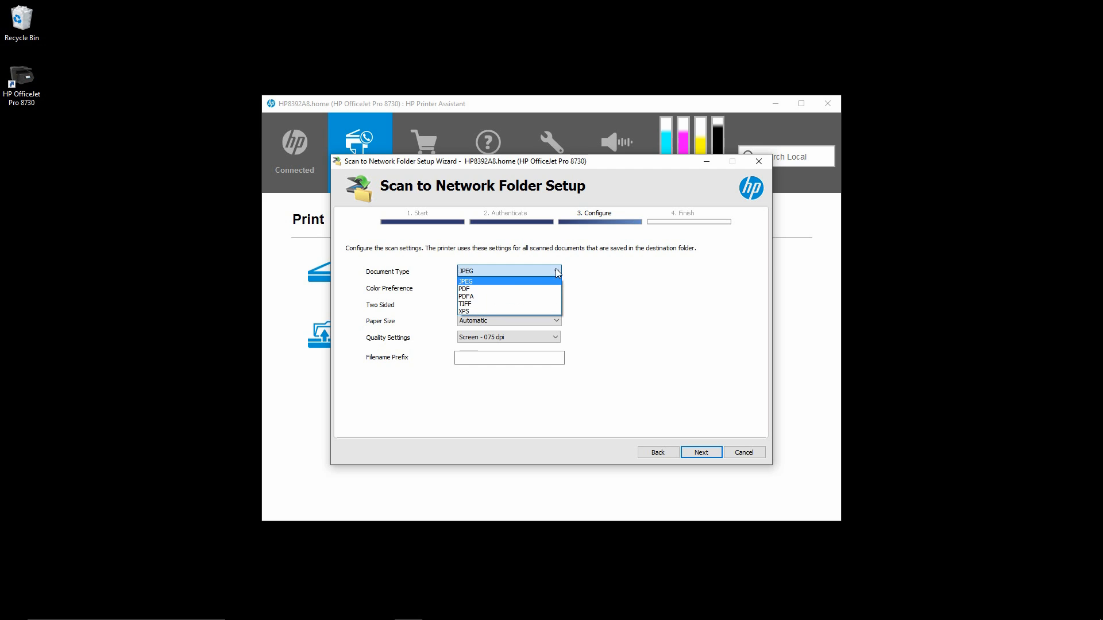
mouse_move(503, 289)
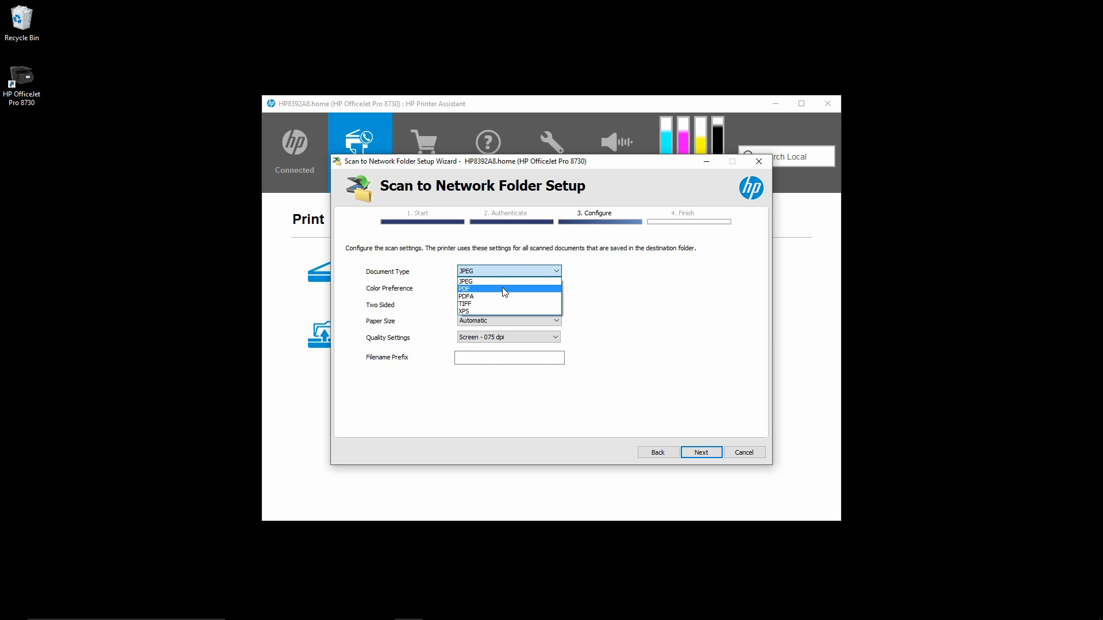
mouse_move(499, 304)
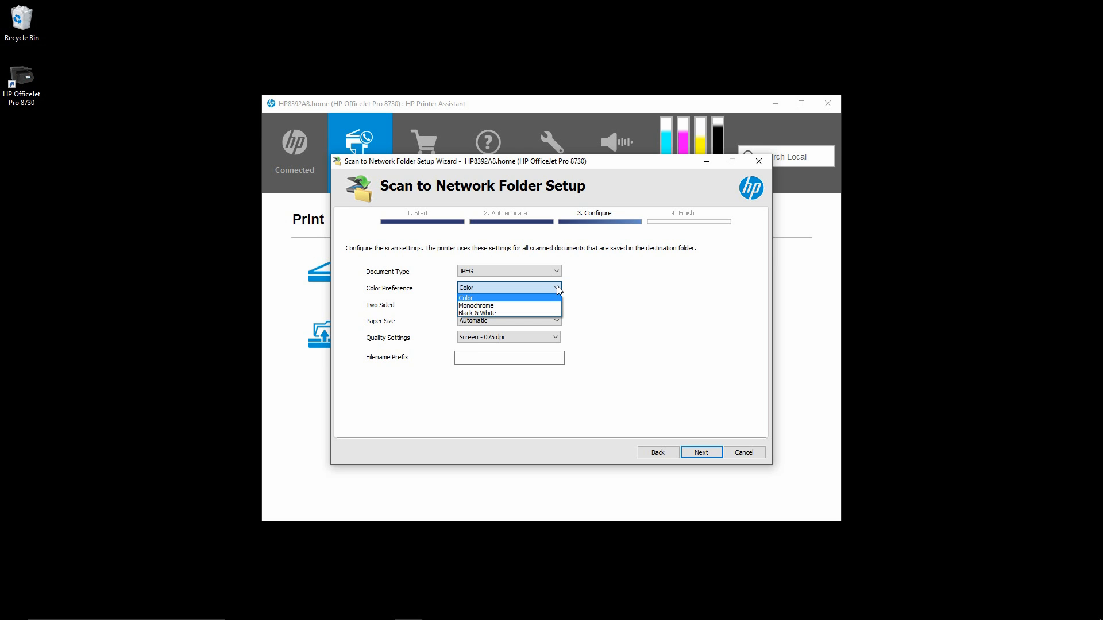
mouse_move(568, 295)
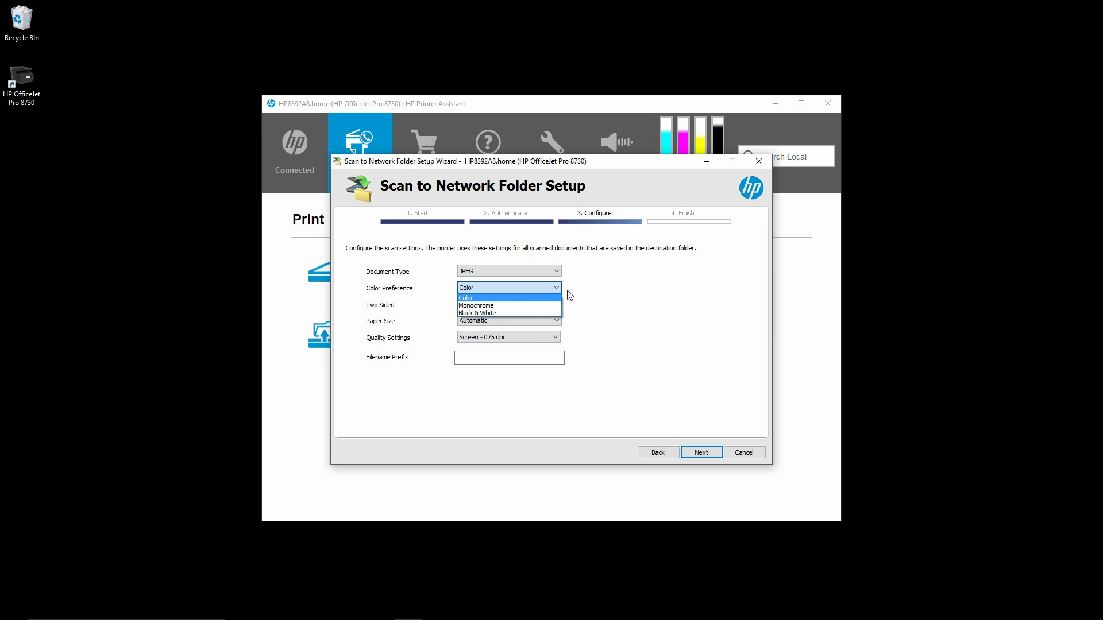
Keep colour, one-sided, Screen 75 dpi, and set filename prefix 'Work files'.
left_click(465, 298)
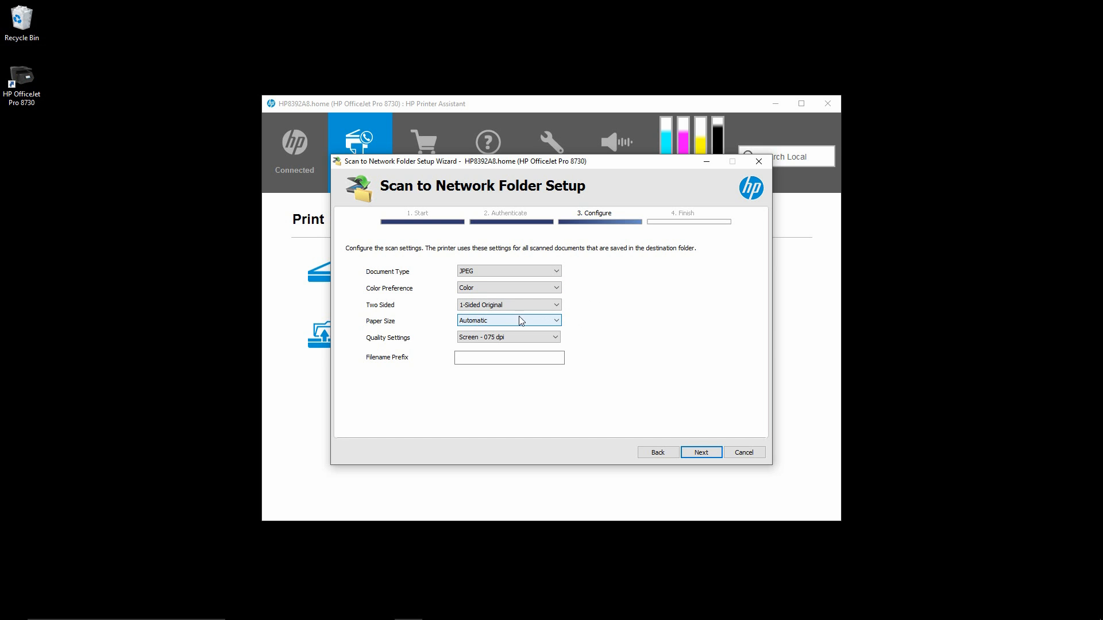
mouse_move(597, 311)
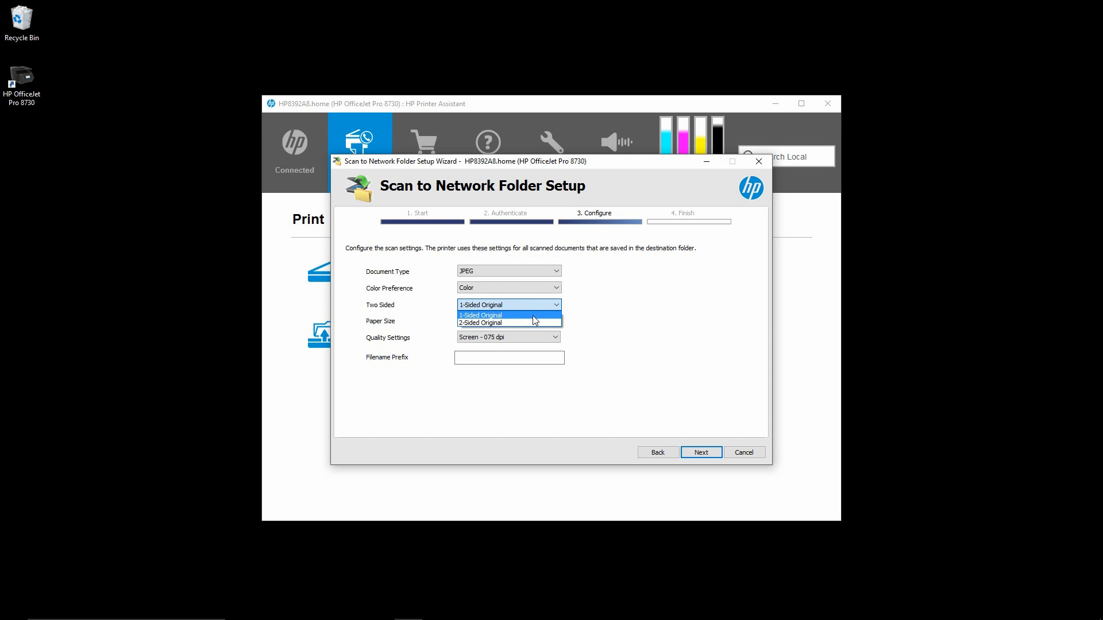
mouse_move(523, 320)
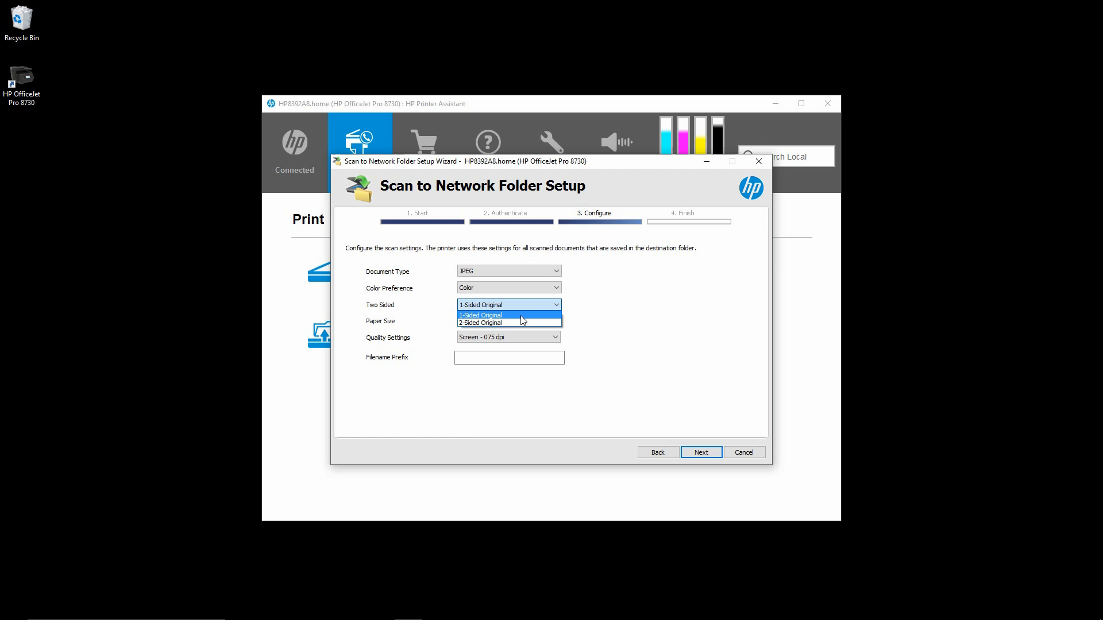
left_click(480, 314)
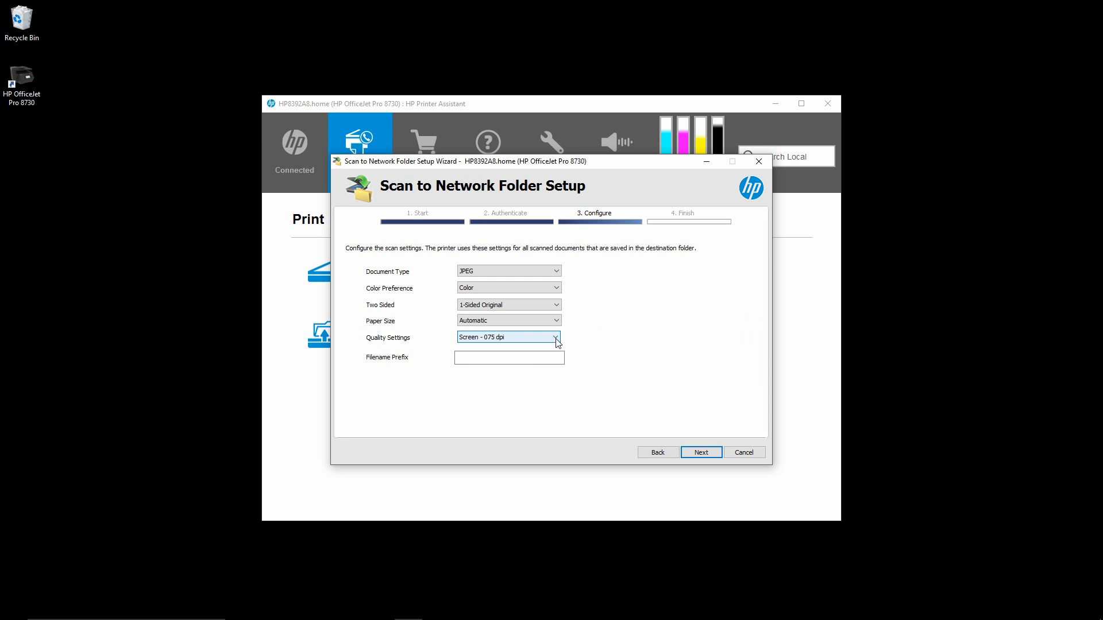
left_click(555, 338)
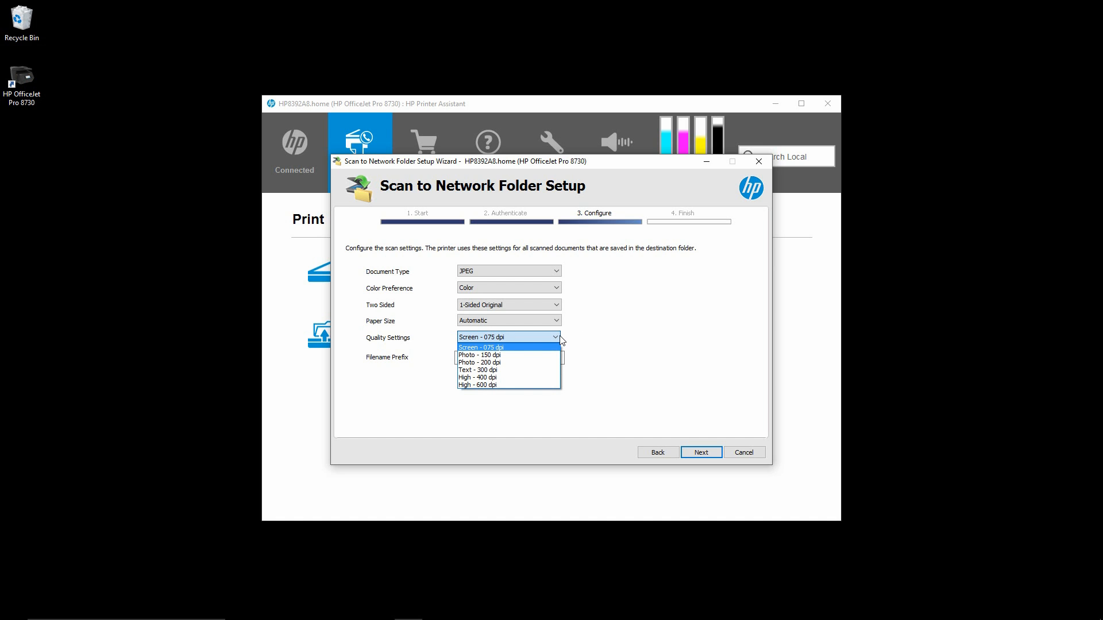
mouse_move(534, 354)
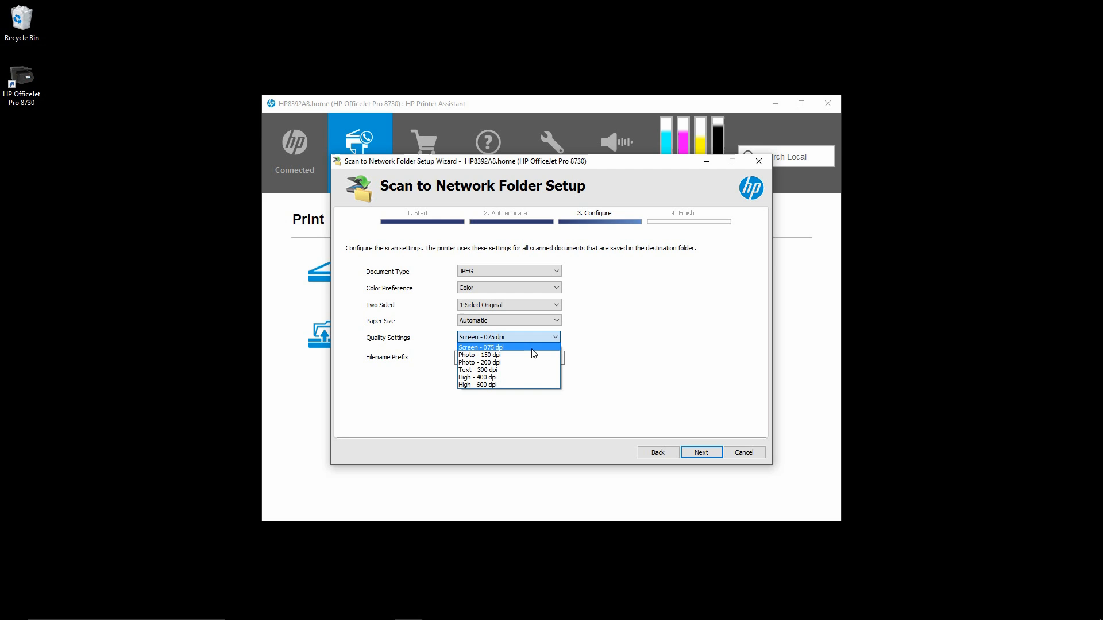
mouse_move(524, 385)
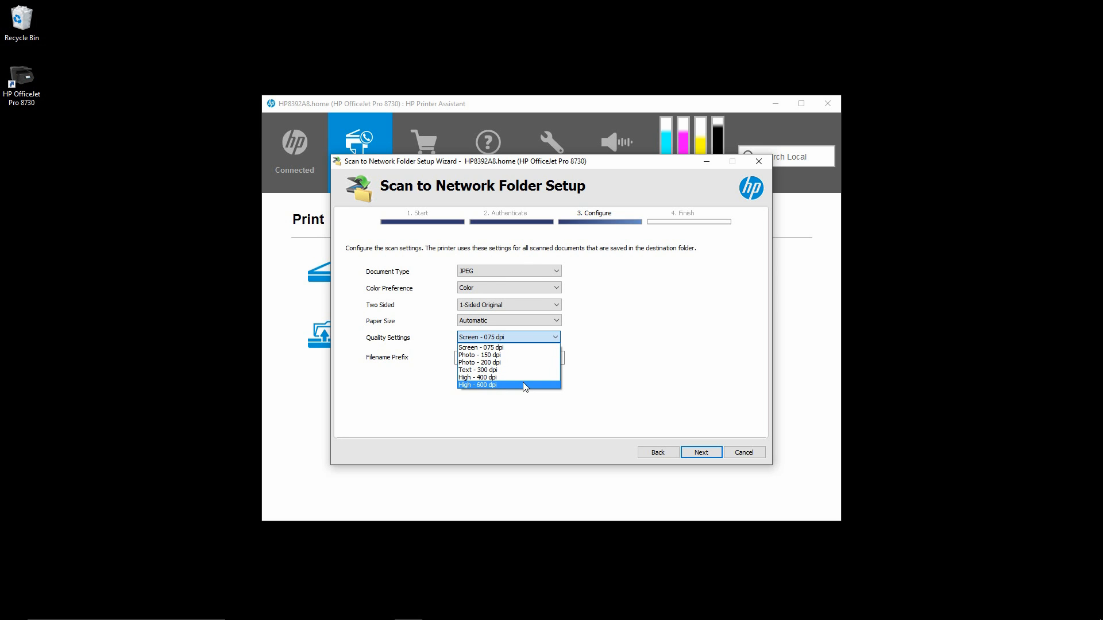
left_click(482, 347)
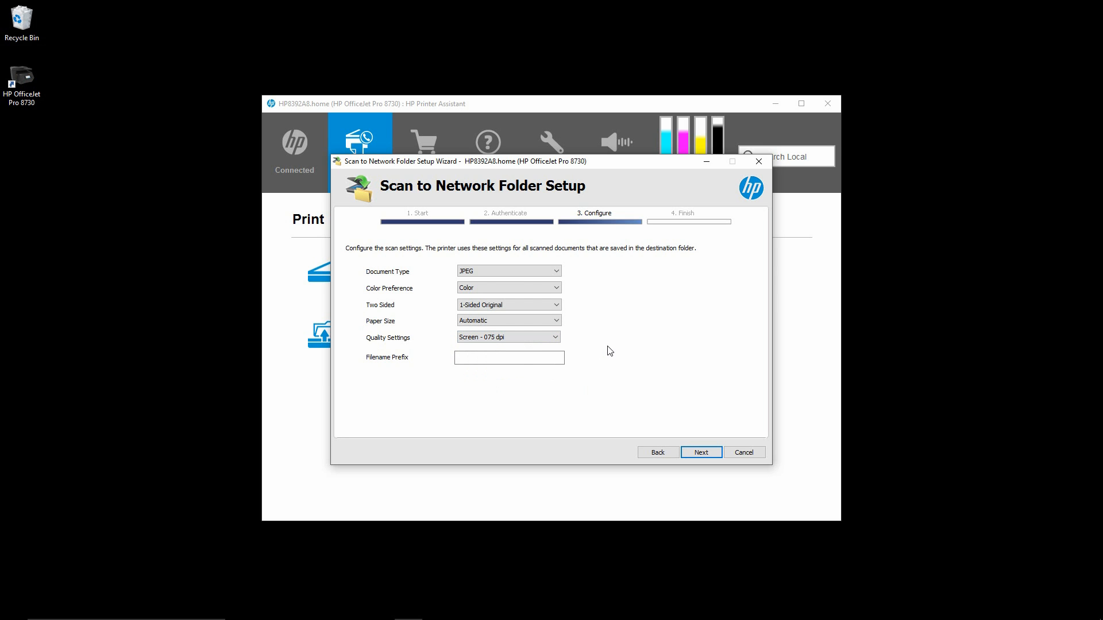
left_click(508, 358)
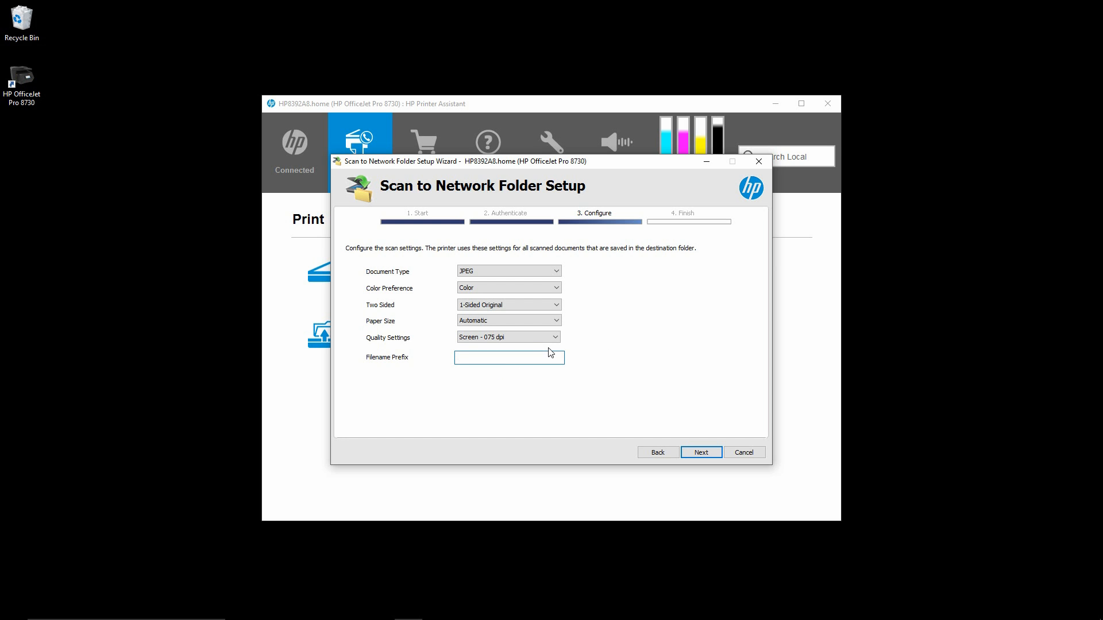
type("Work files")
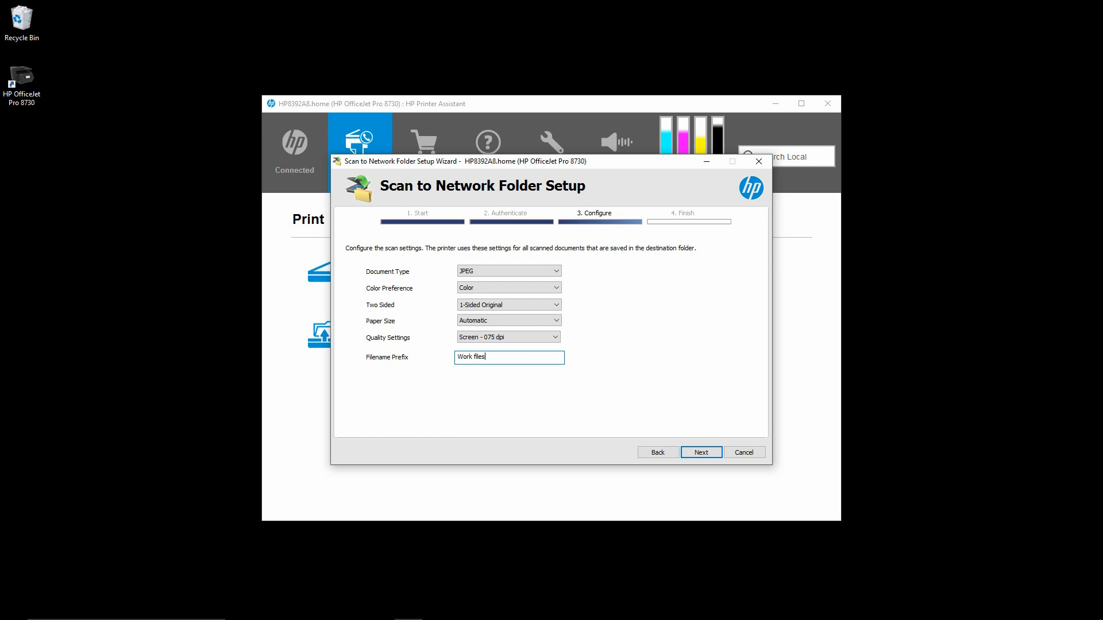
left_click(699, 452)
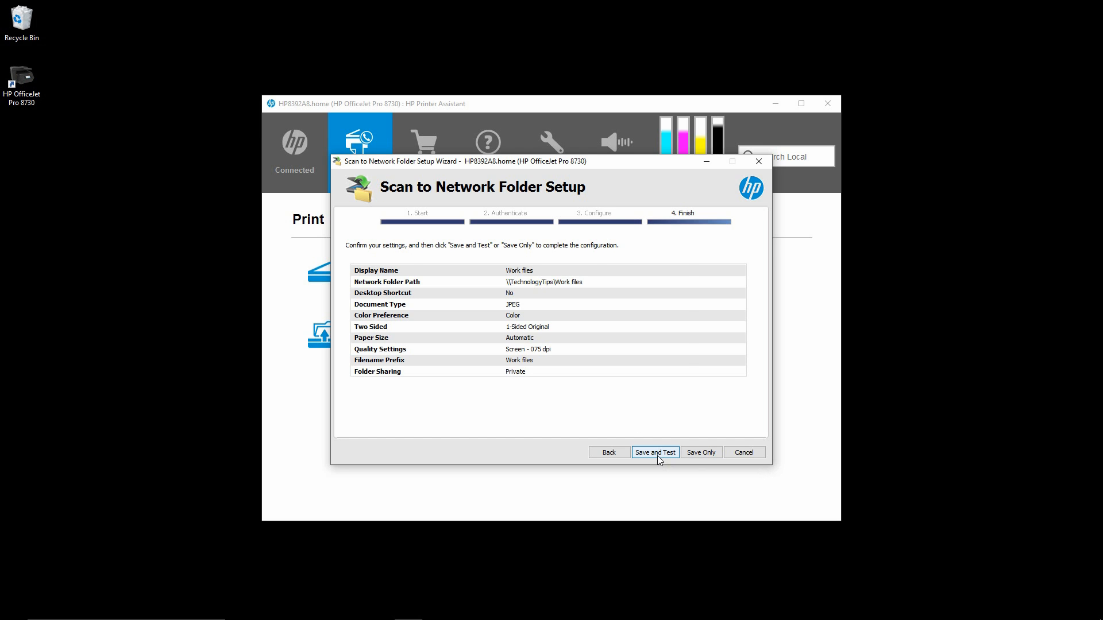
Save and test the Work files profile.
left_click(654, 453)
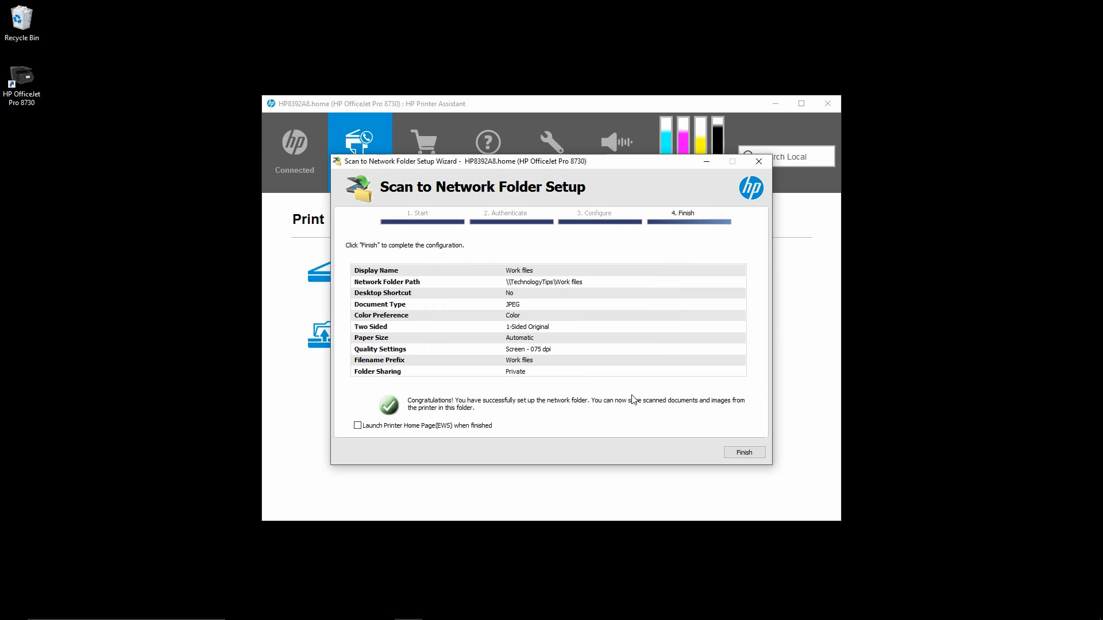
mouse_move(522, 416)
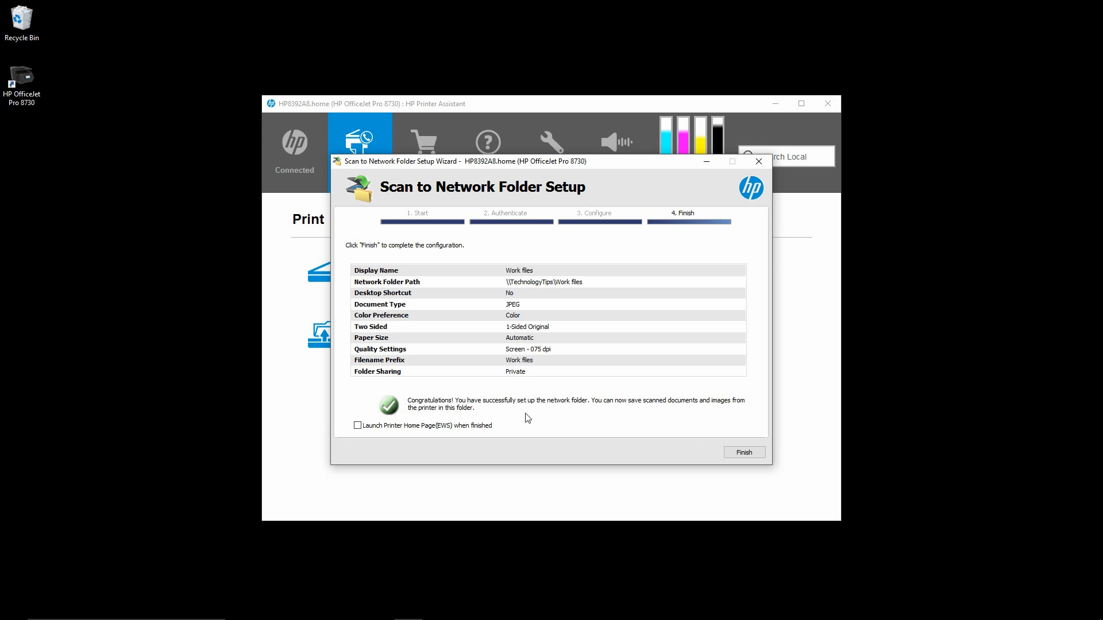
mouse_move(711, 464)
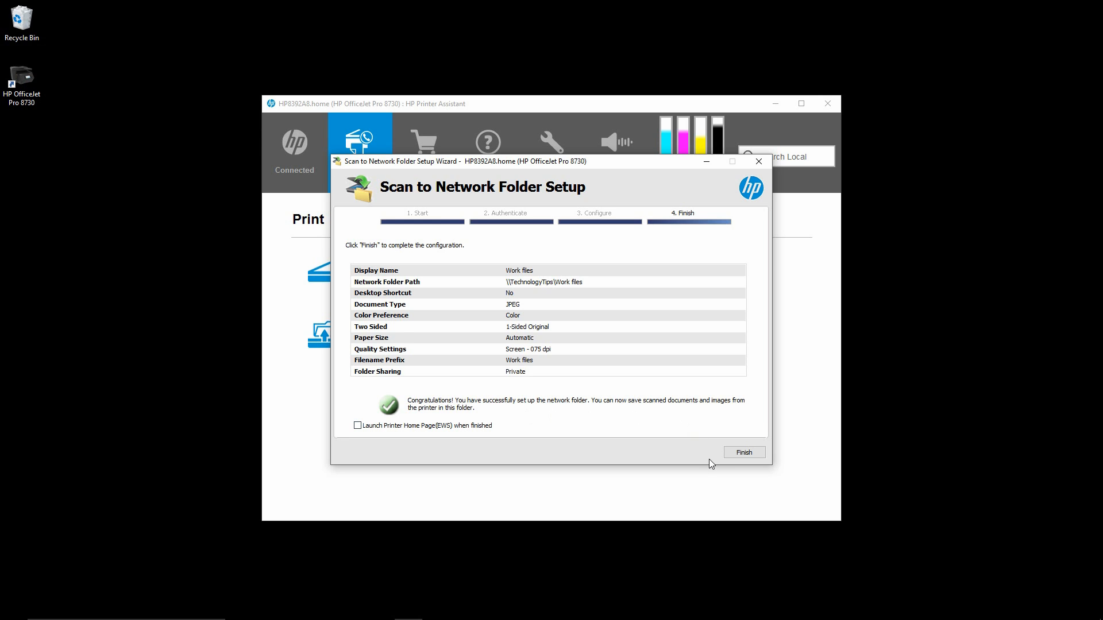
mouse_move(686, 472)
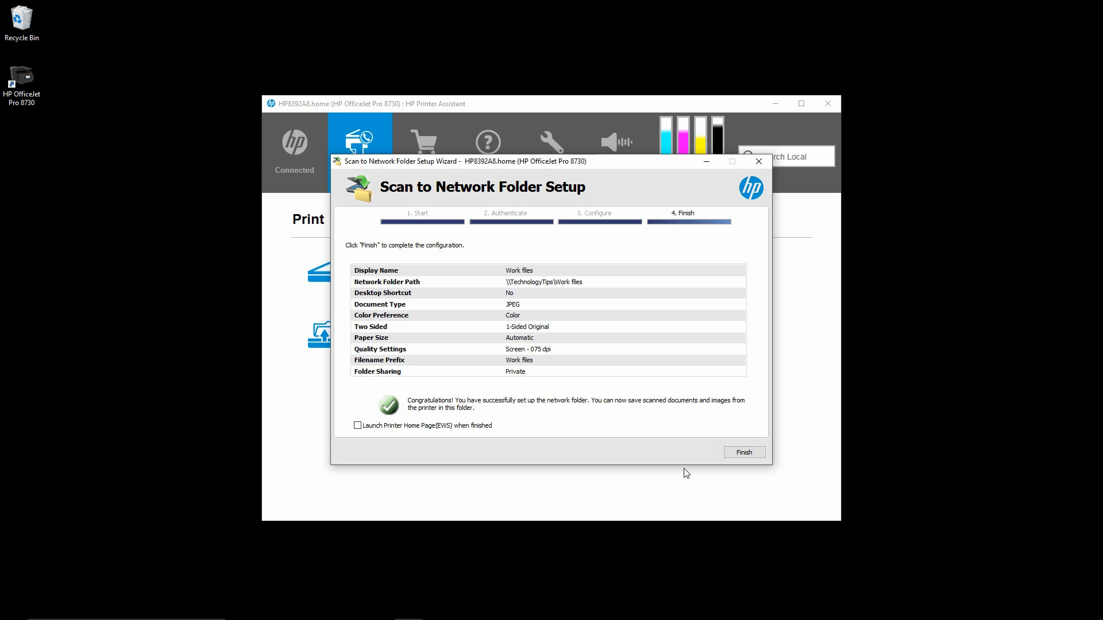
mouse_move(617, 466)
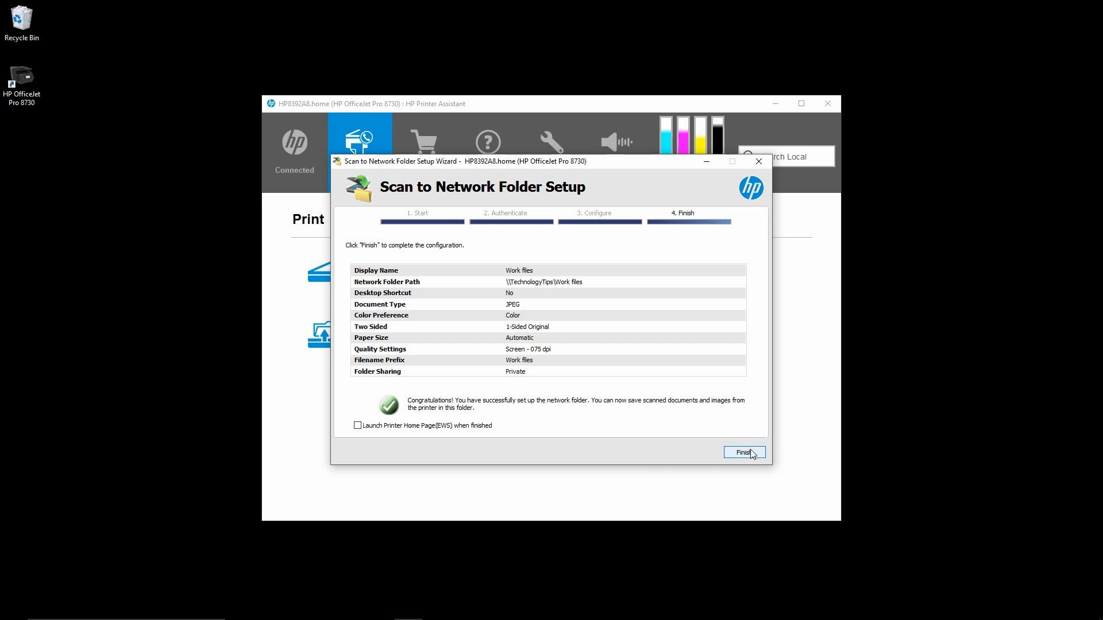
Finish the wizard so Work files appears in Network Folder Profiles.
left_click(743, 452)
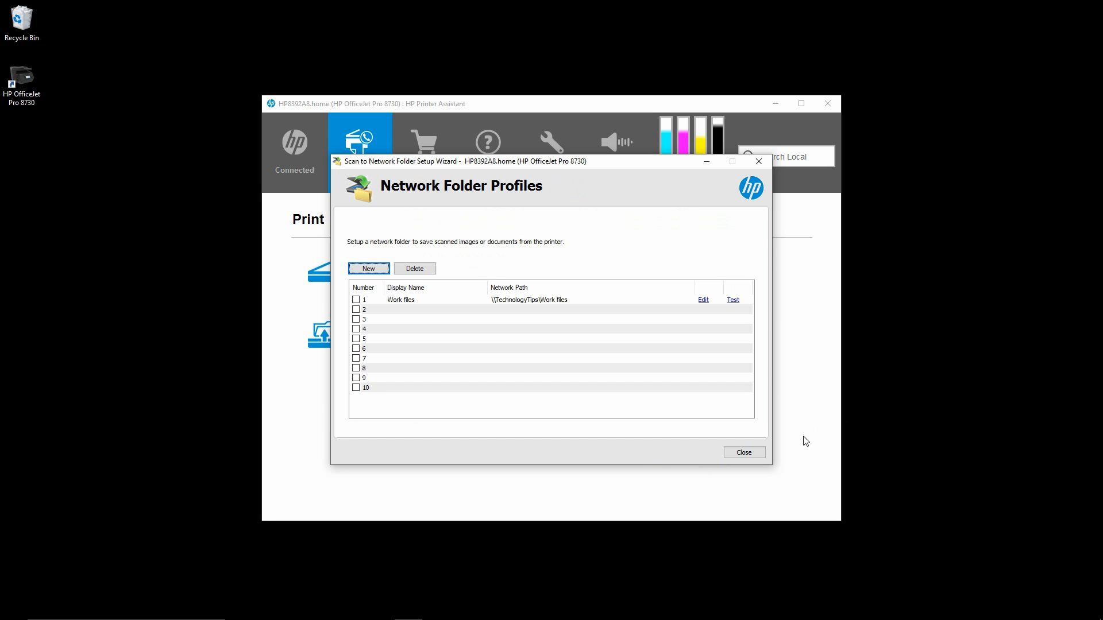
mouse_move(492, 352)
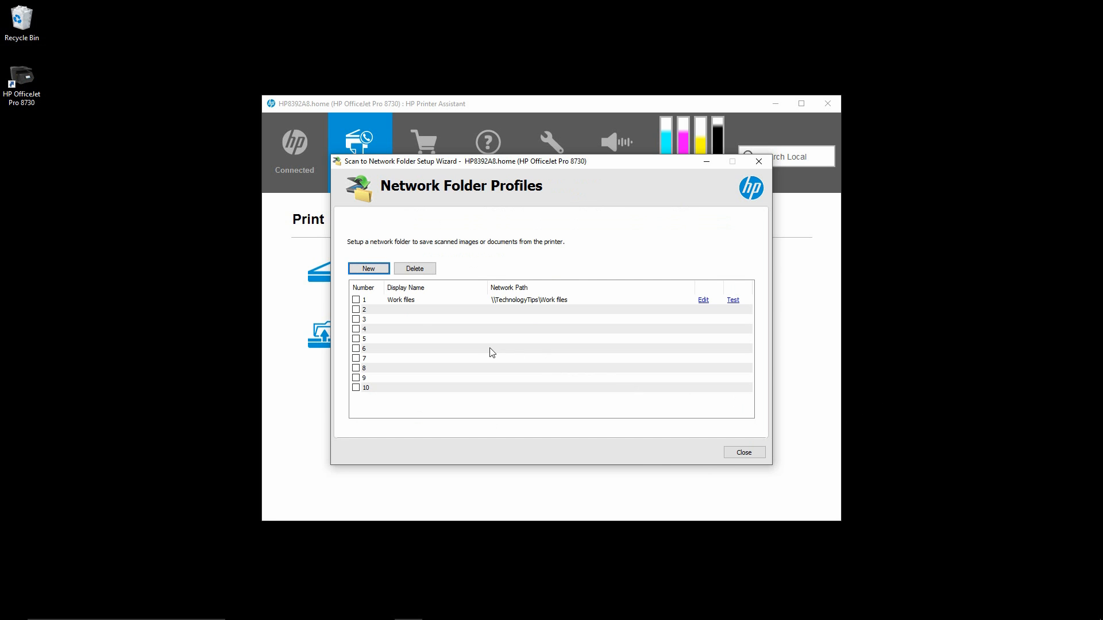
mouse_move(415, 316)
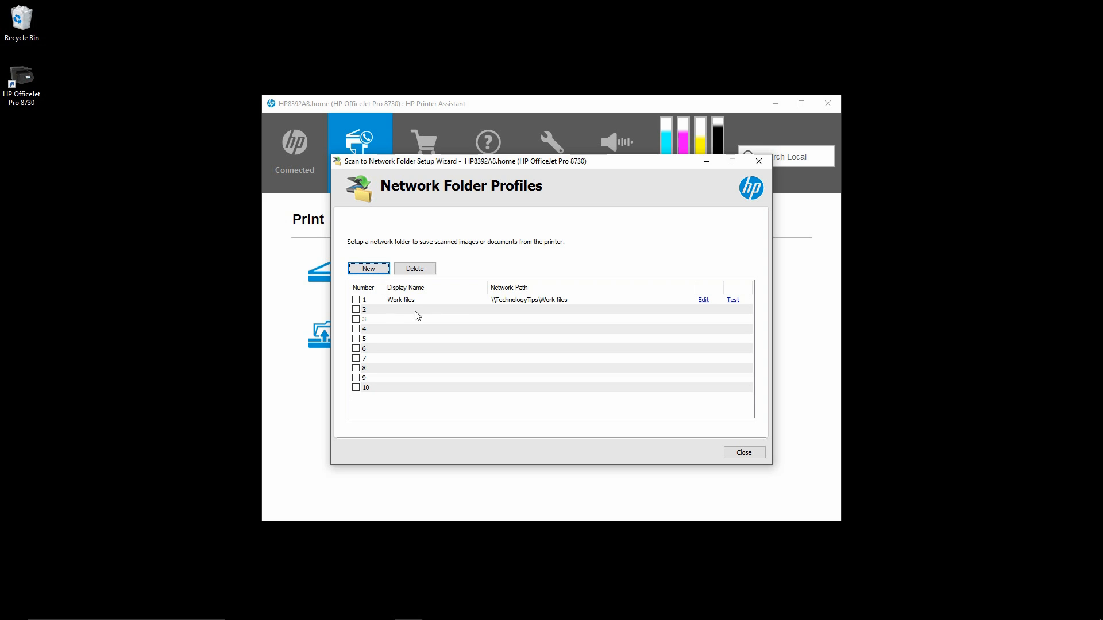
mouse_move(537, 318)
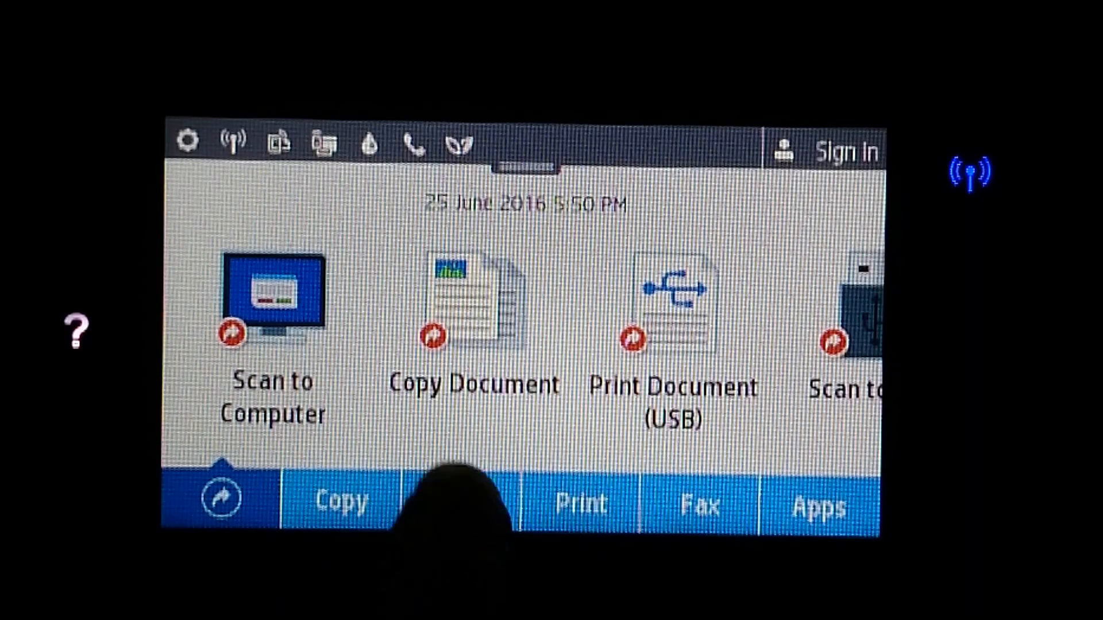
Choose Network Folder scanning to the \\TechnologyTips\Work files profile on the front panel.
left_click(462, 501)
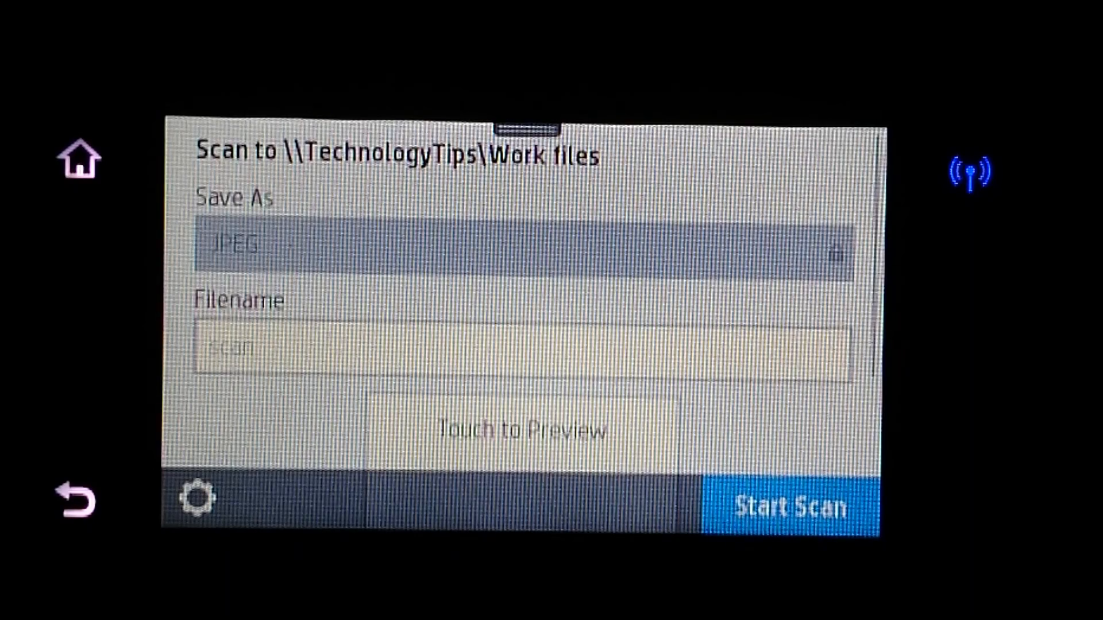
Preview the smiley test page, accept it unchanged, and start the scan to Work files.
left_click(519, 429)
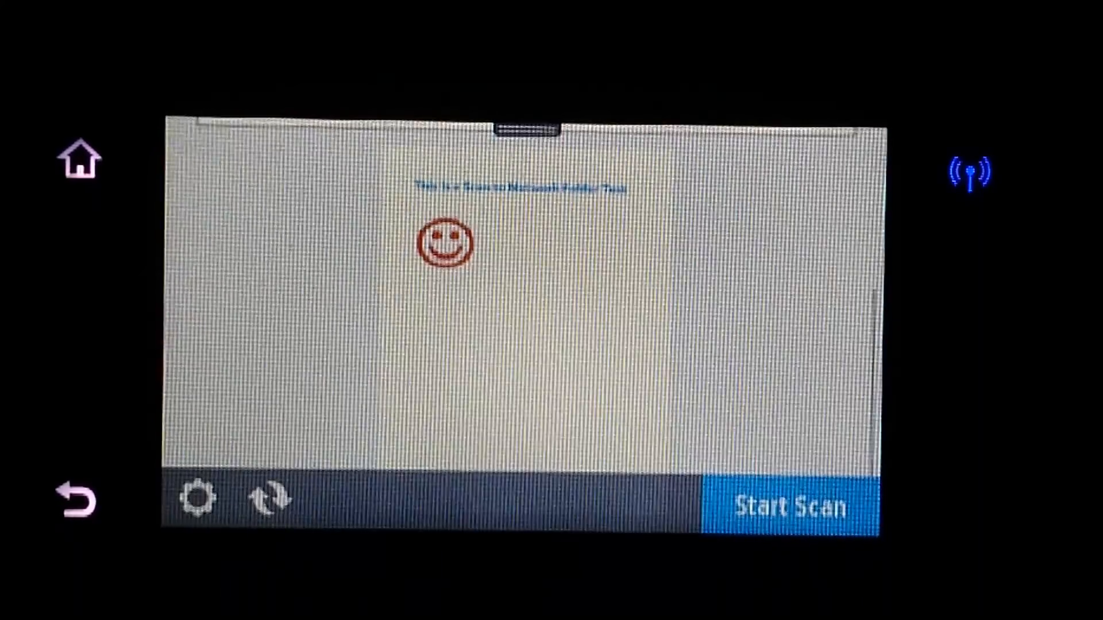
left_click(790, 505)
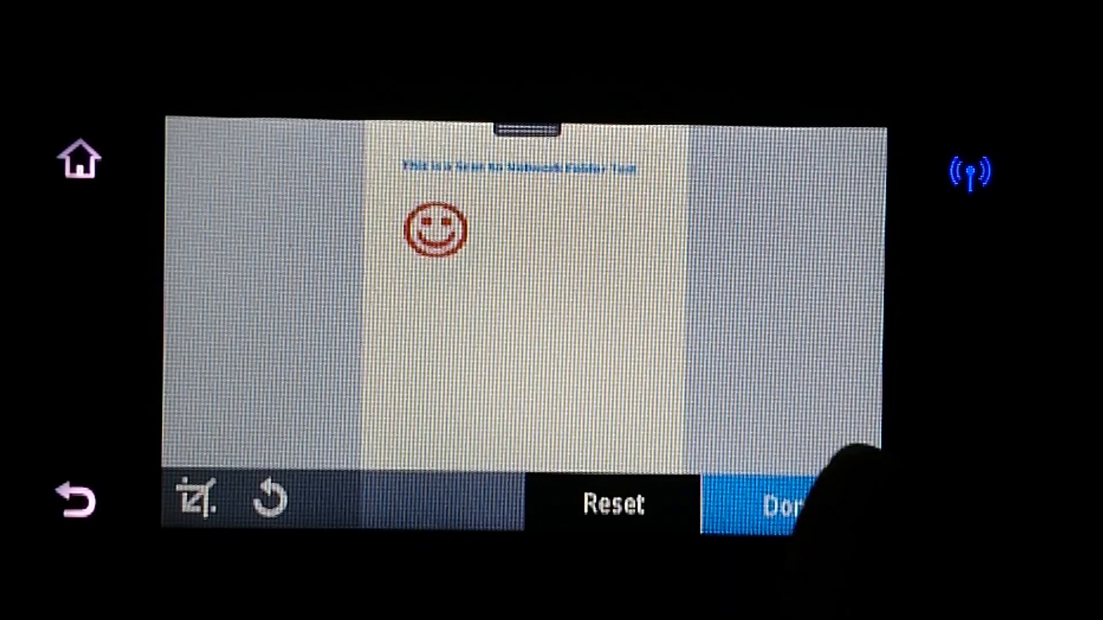
left_click(787, 505)
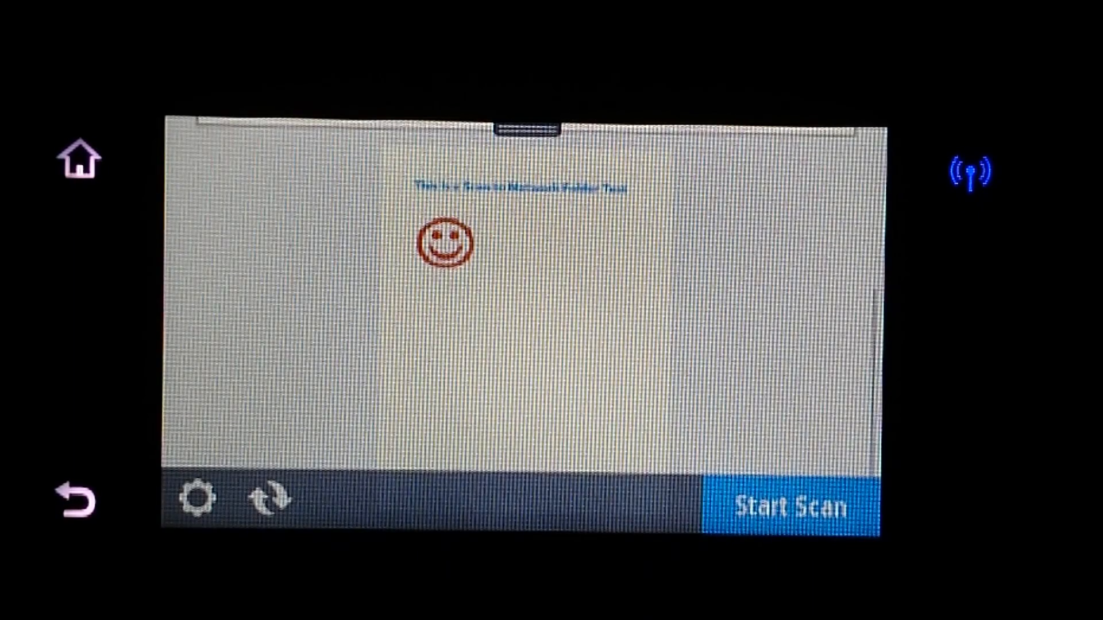
left_click(792, 507)
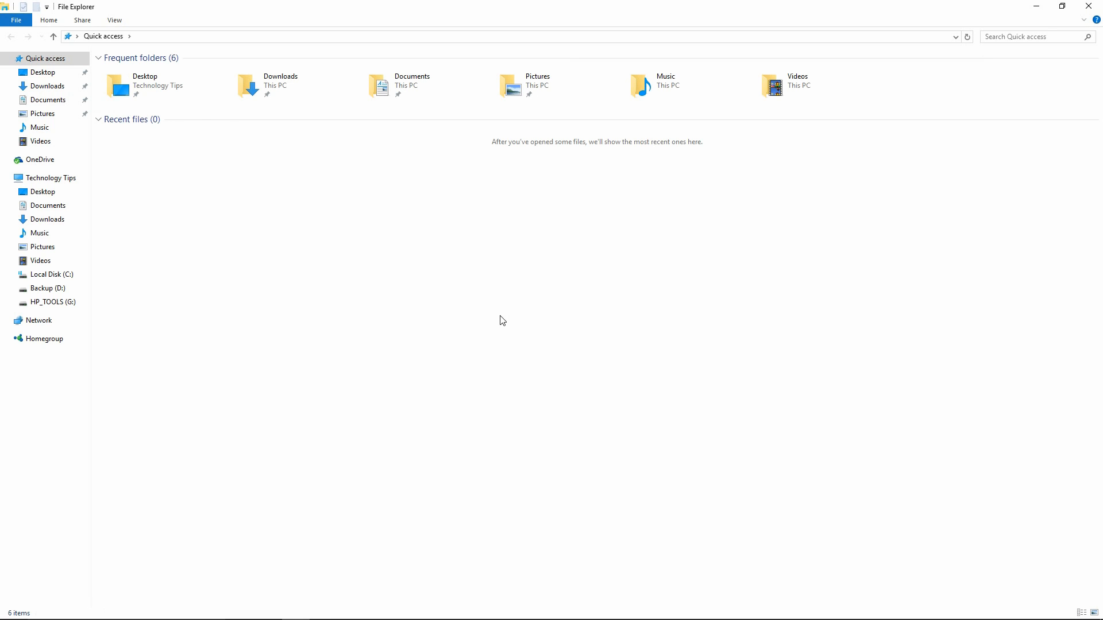
mouse_move(375, 298)
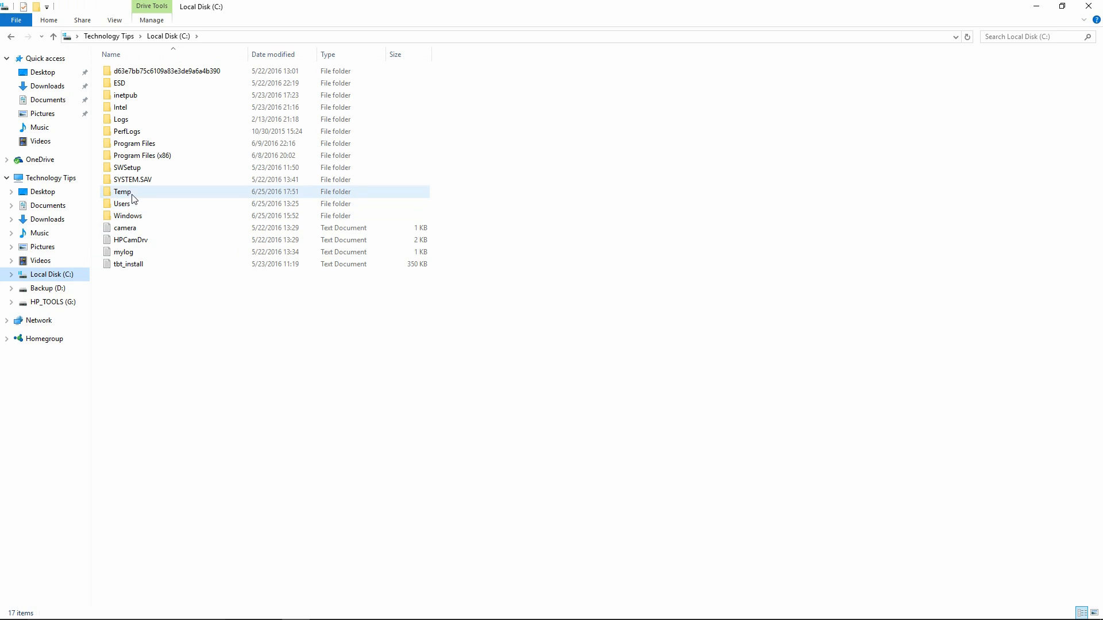
Open C:\Temp in File Explorer to find the scanned 'Work filesscan' image.
double_click(122, 191)
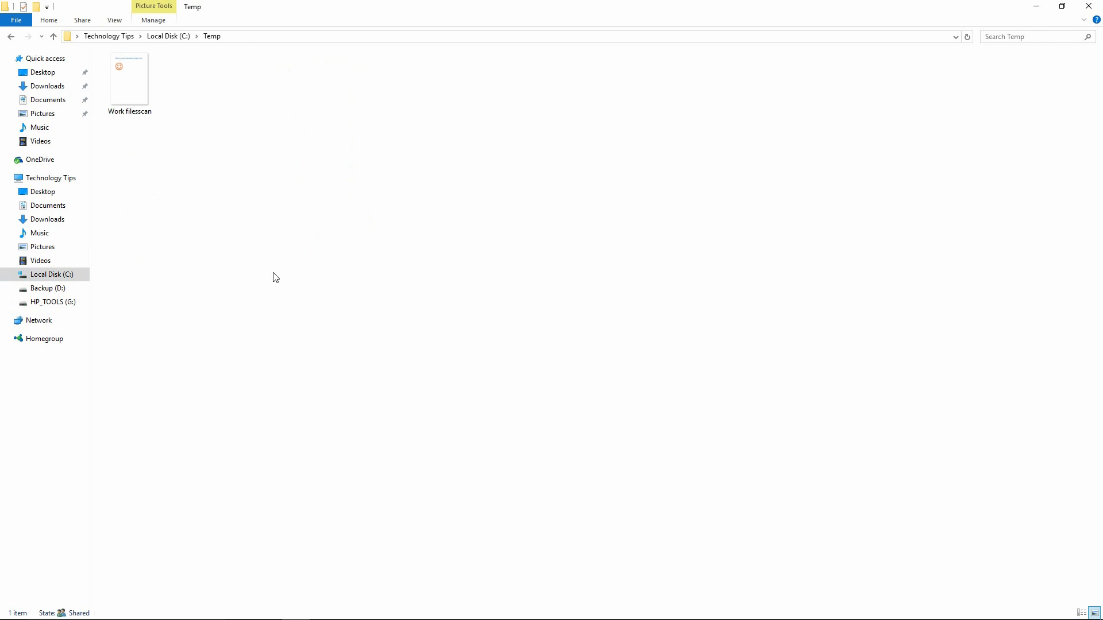
mouse_move(217, 197)
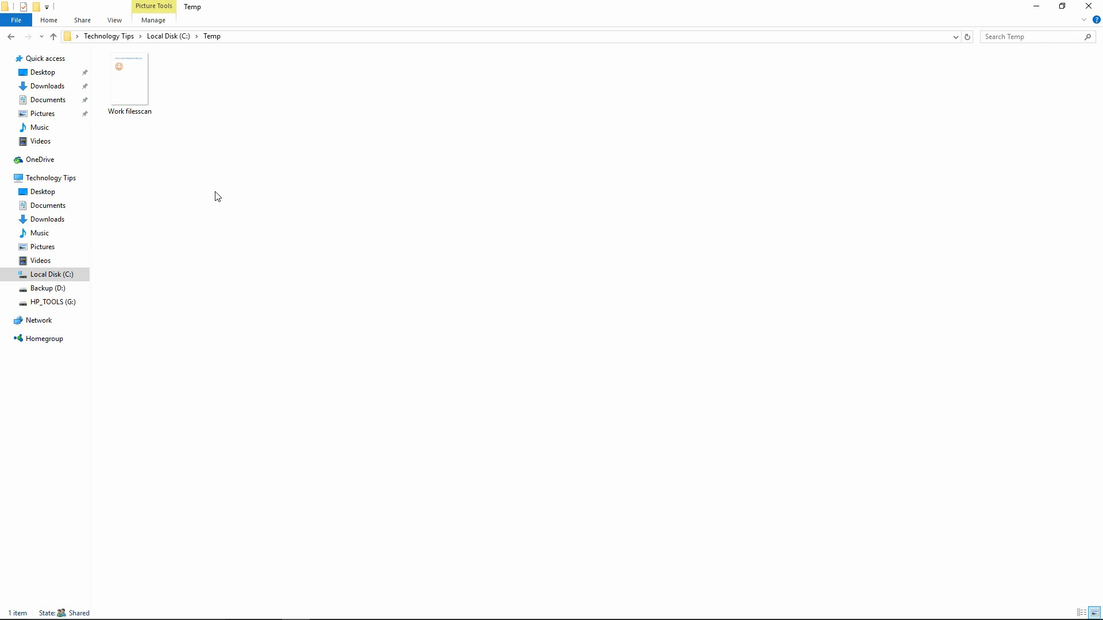
mouse_move(180, 144)
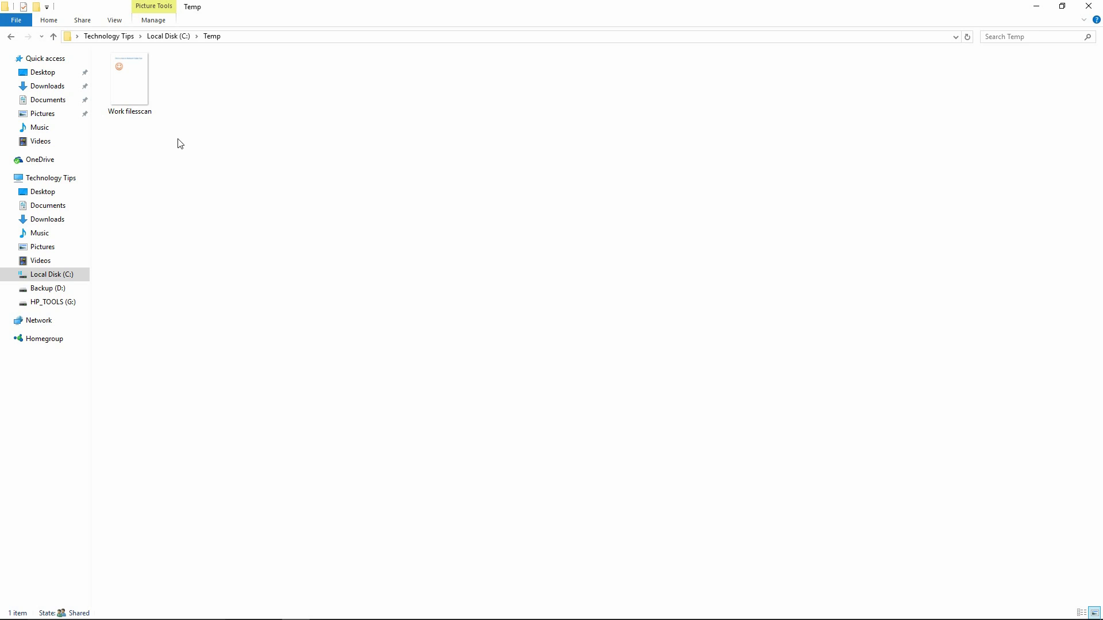
Open Work filesscan.jpg in Photos to view the Scan to Network Folder Test page.
double_click(128, 77)
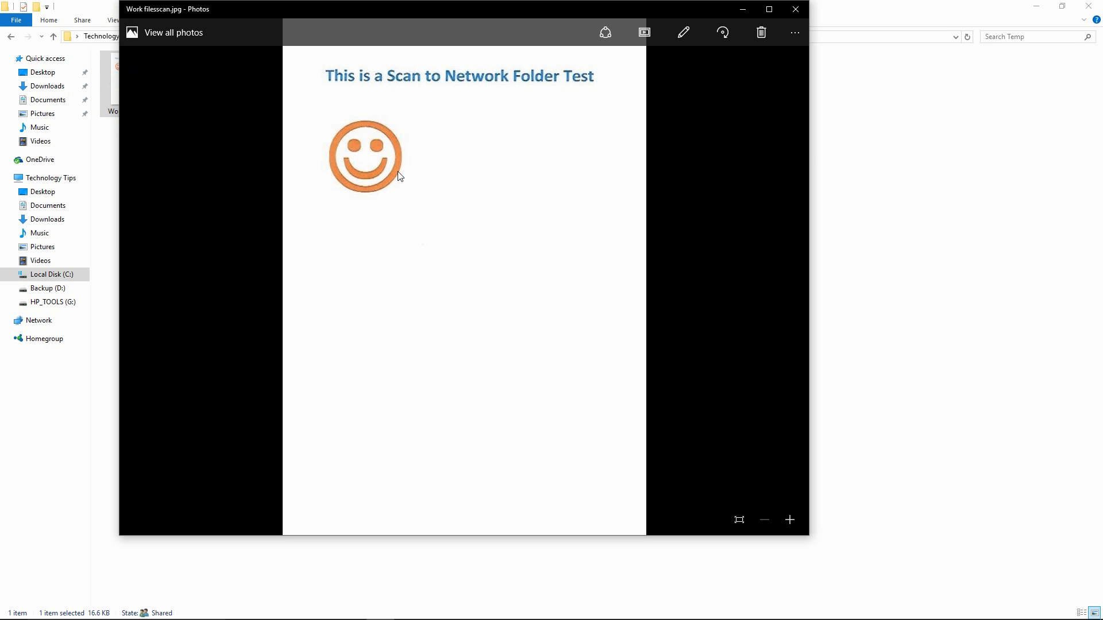
mouse_move(469, 191)
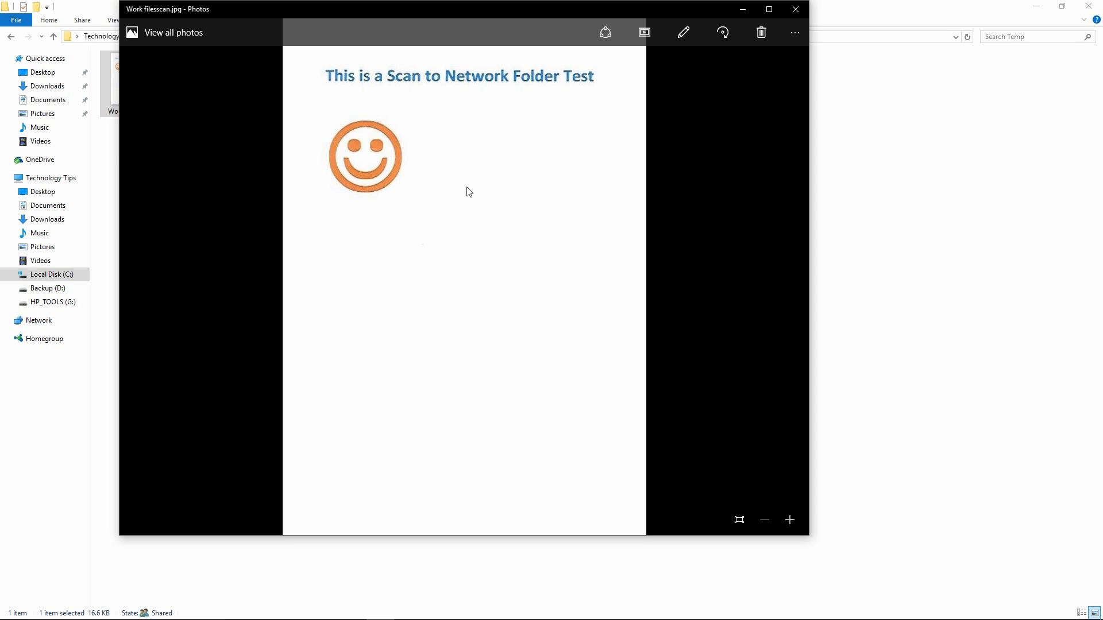
mouse_move(473, 193)
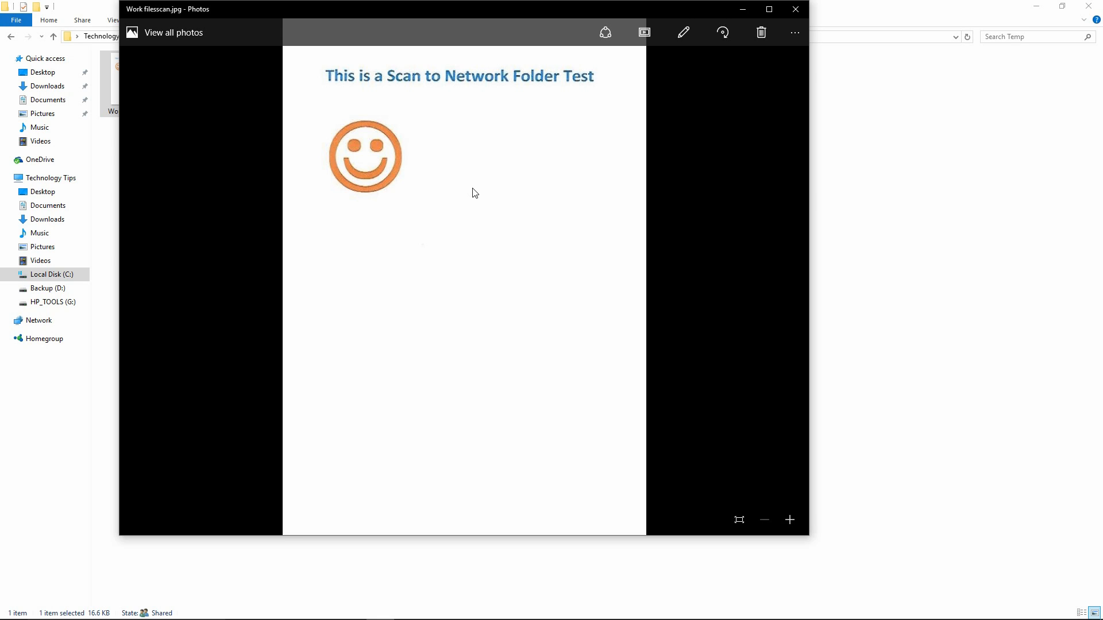